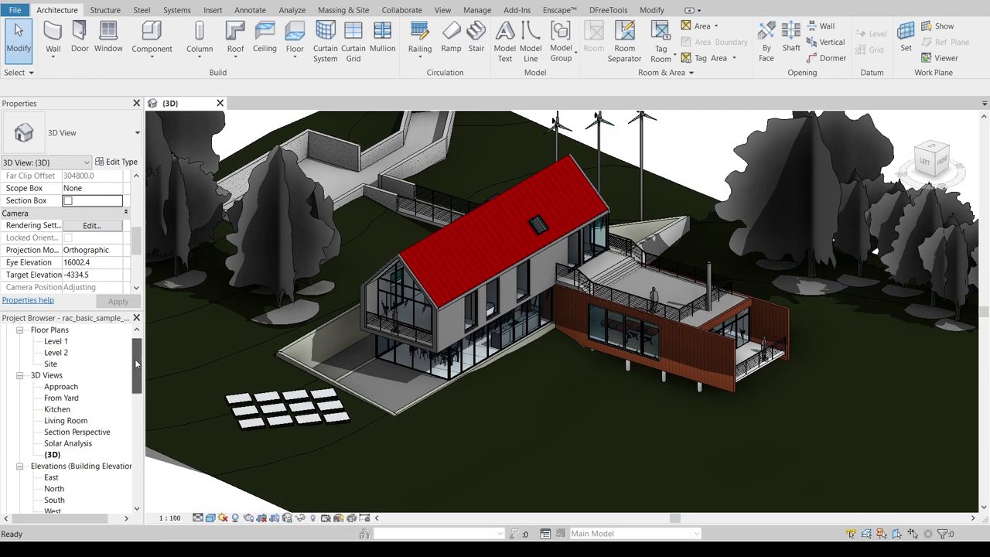
Step: Show the schedule creation options from Schedules/Quantities and the View tab's Schedules dropdown
scroll("down", 3)
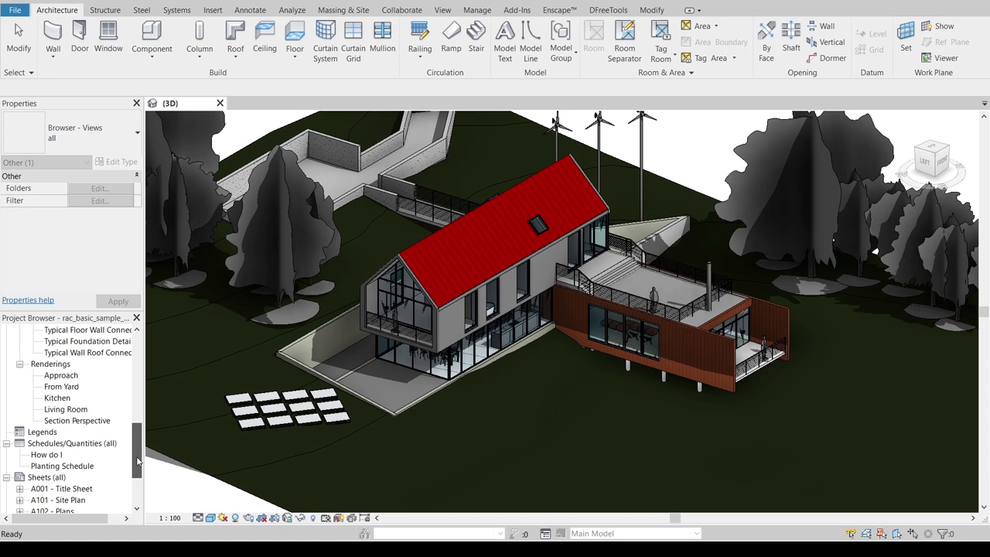
right_click(72, 443)
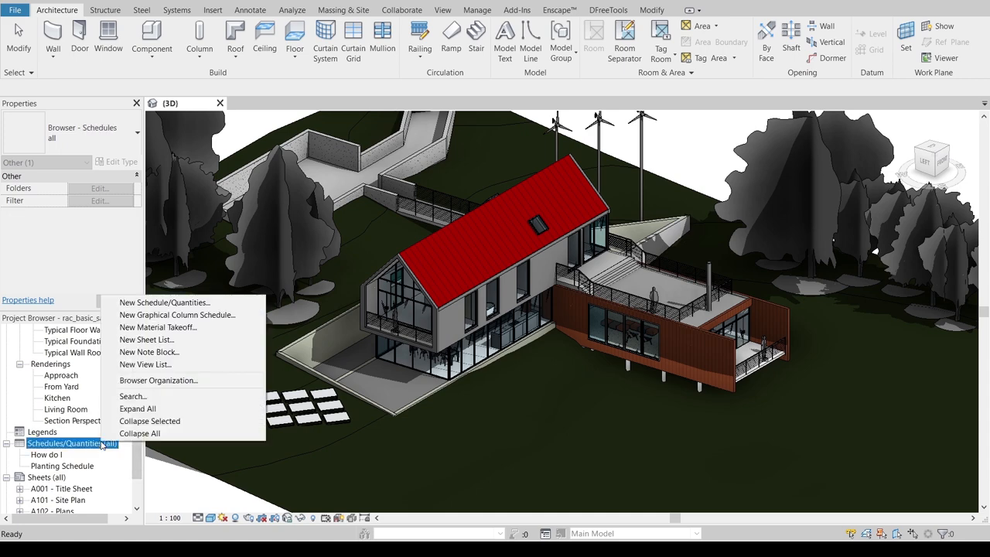
mouse_move(164, 303)
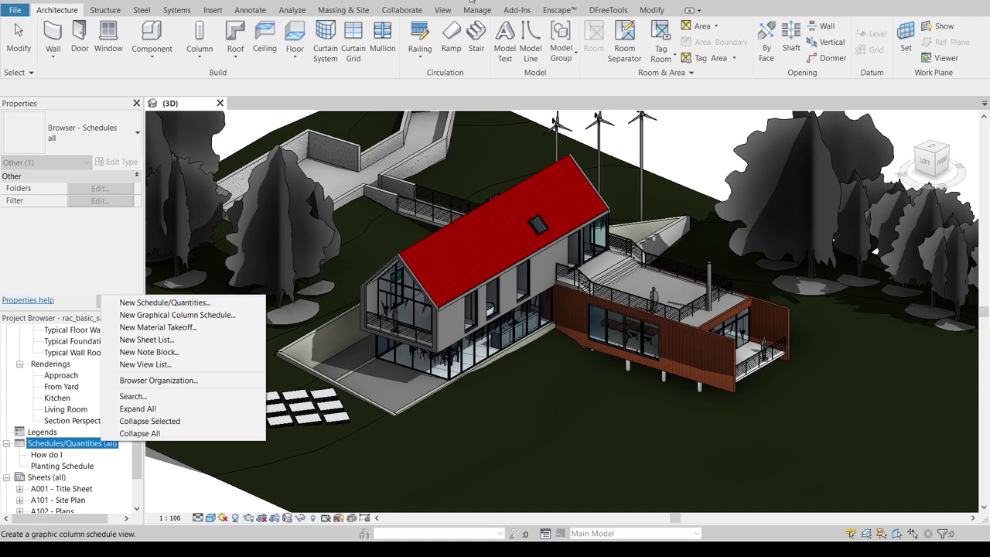
left_click(443, 9)
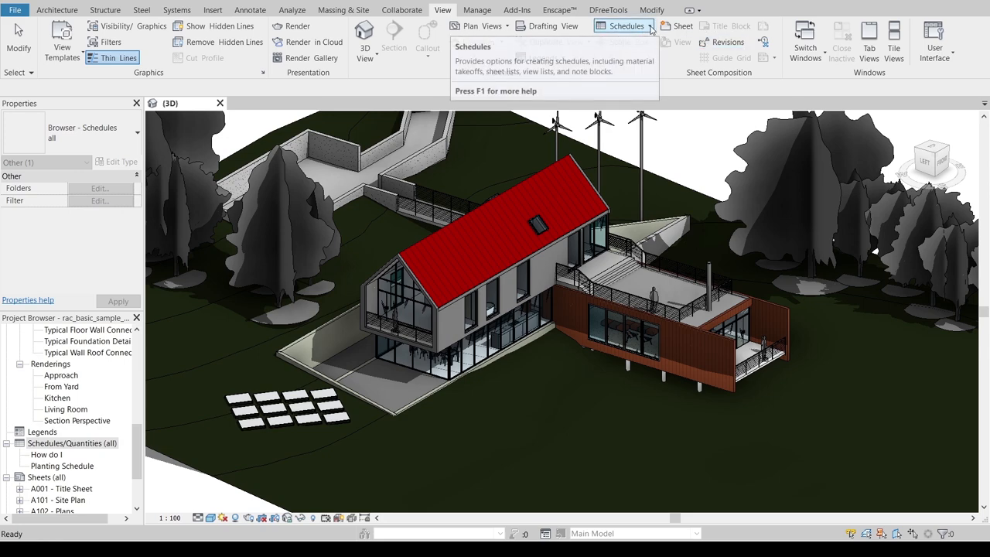
left_click(623, 26)
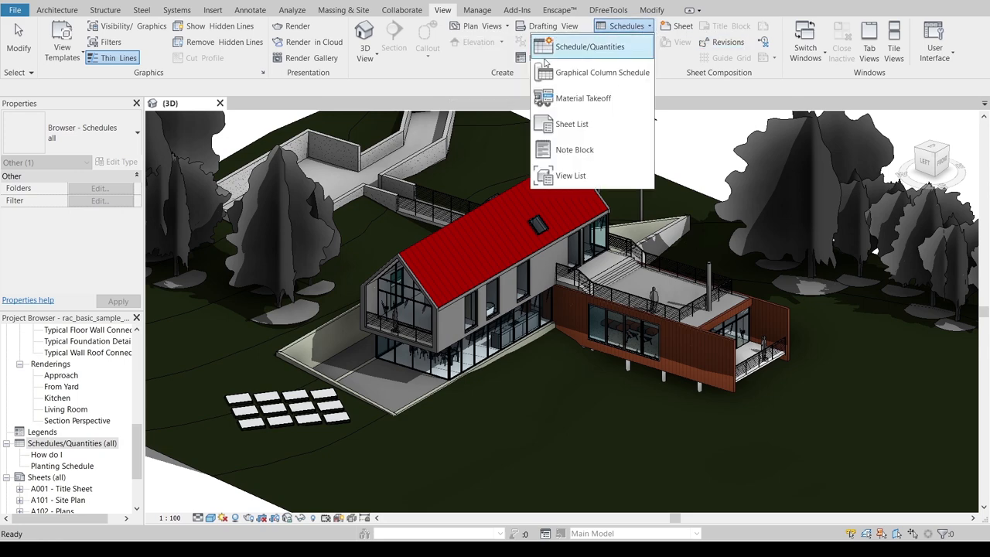
Step: Create a new Curtain Panels schedule named Panel Schedule
left_click(591, 47)
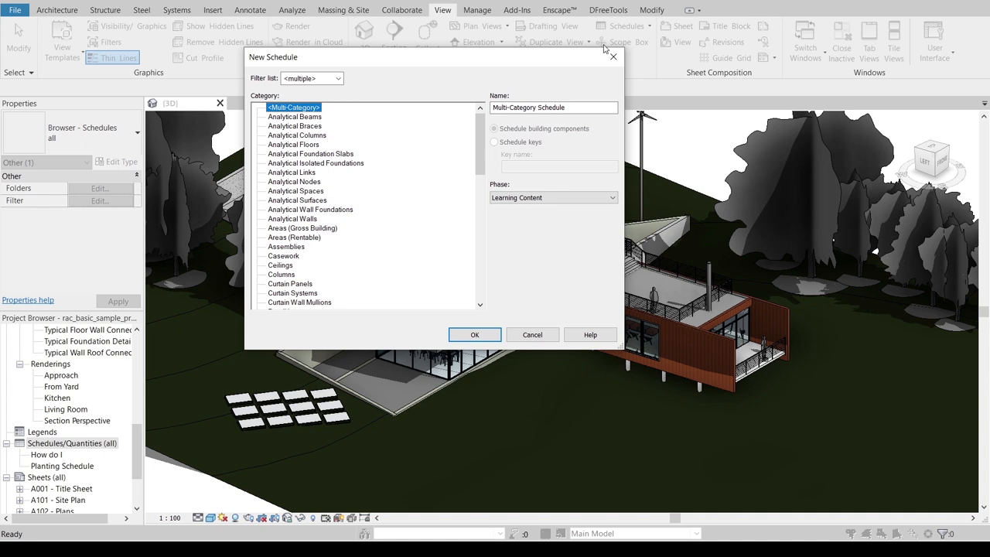
mouse_move(417, 222)
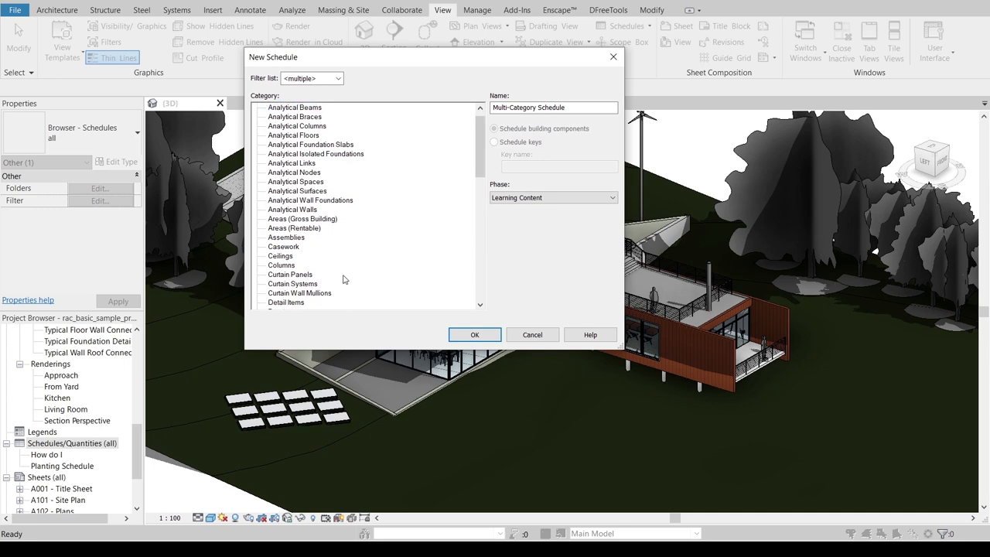
left_click(290, 274)
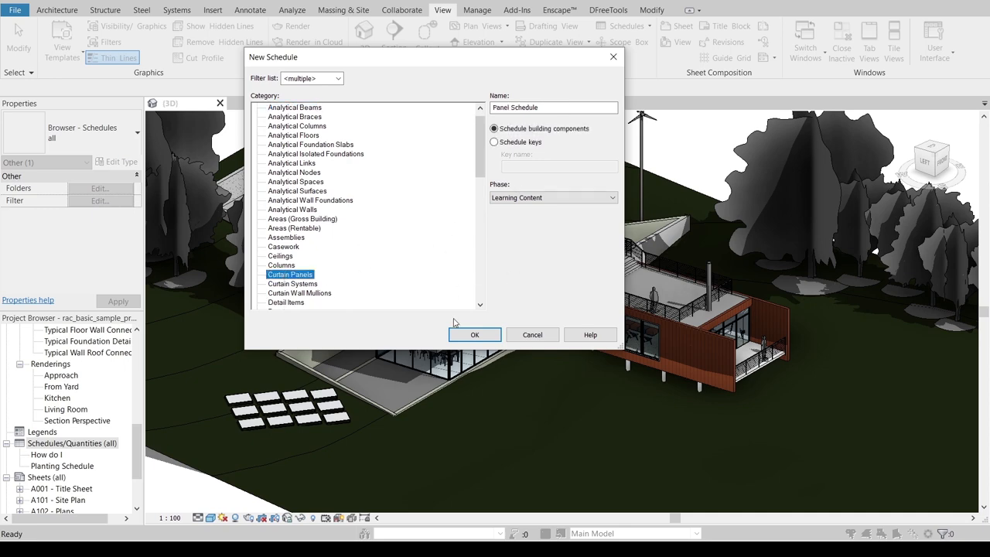
left_click(474, 334)
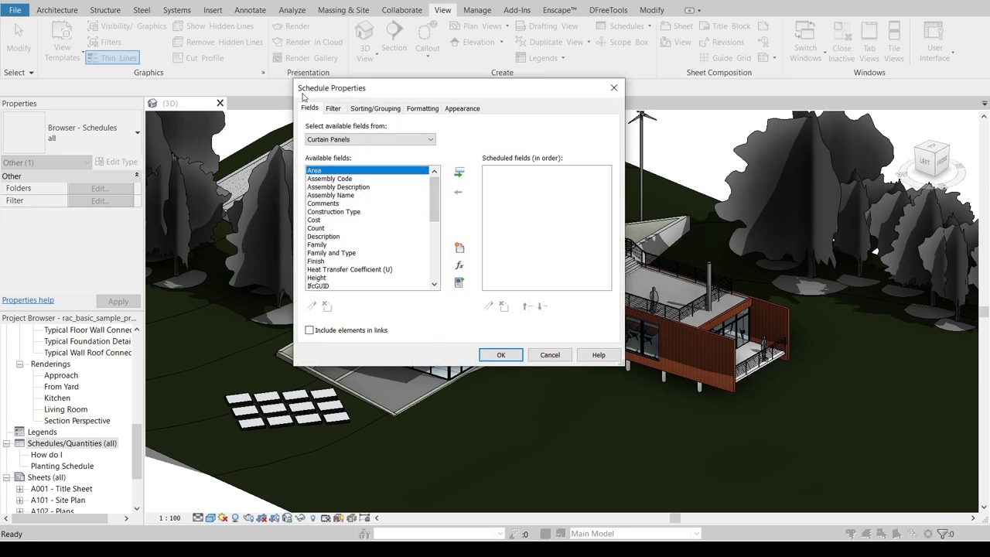
mouse_move(372, 211)
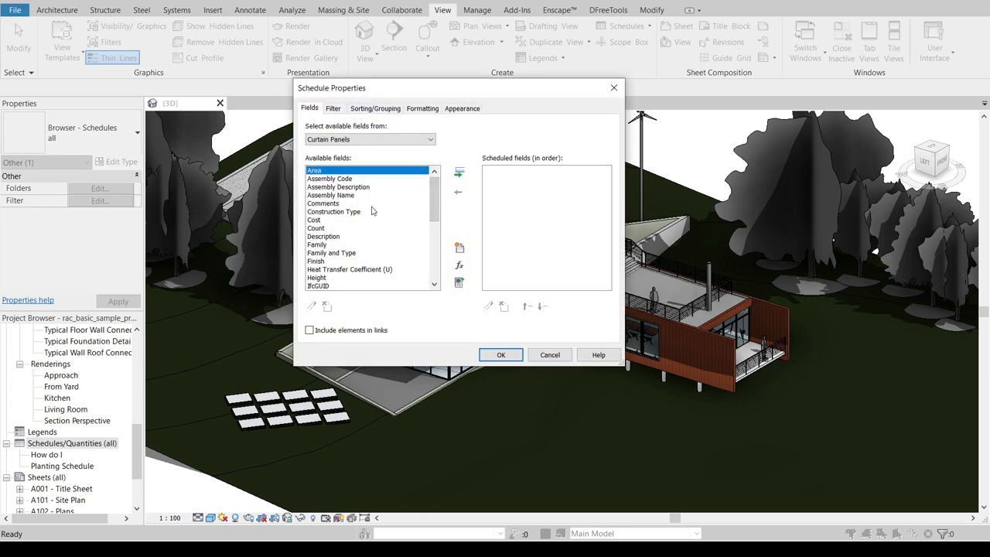
mouse_move(351, 150)
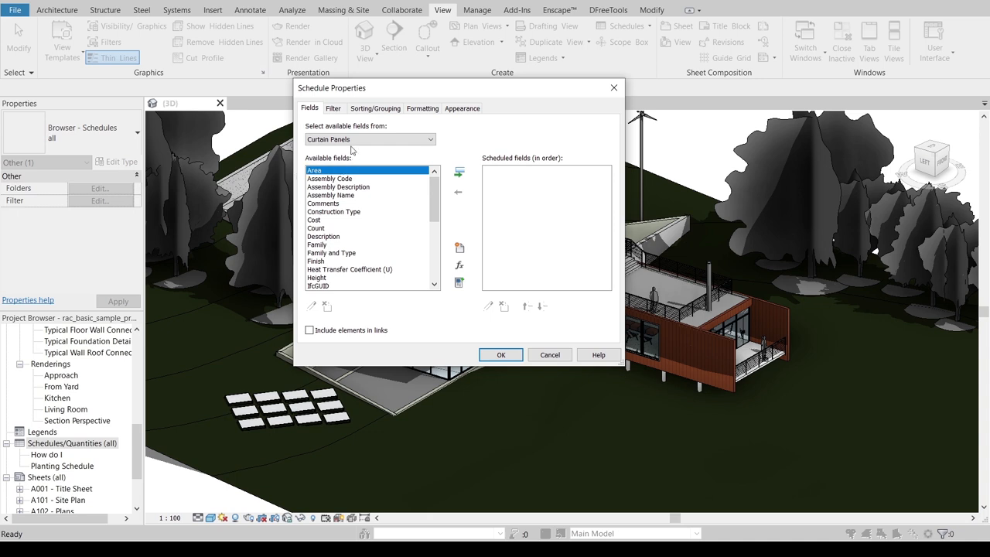
mouse_move(488, 135)
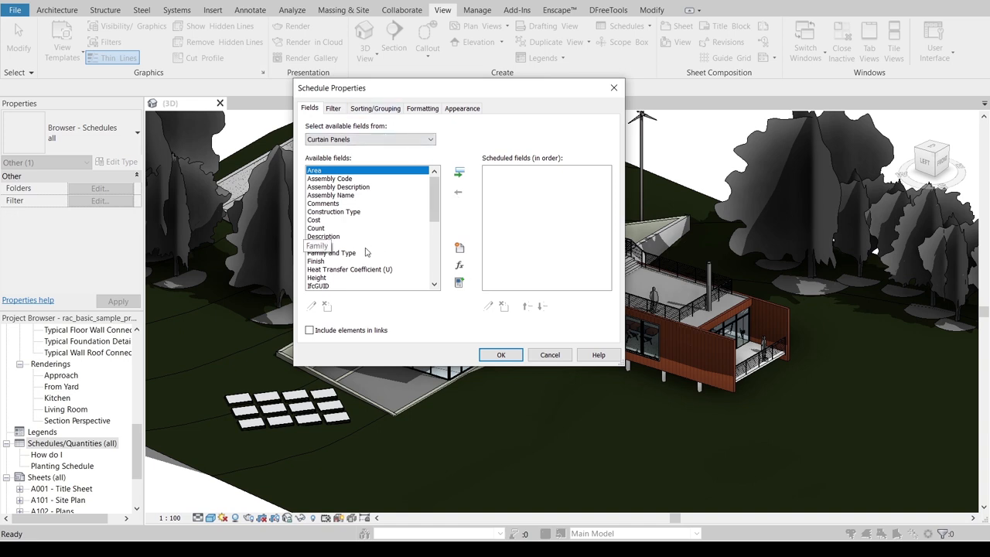
mouse_move(332, 262)
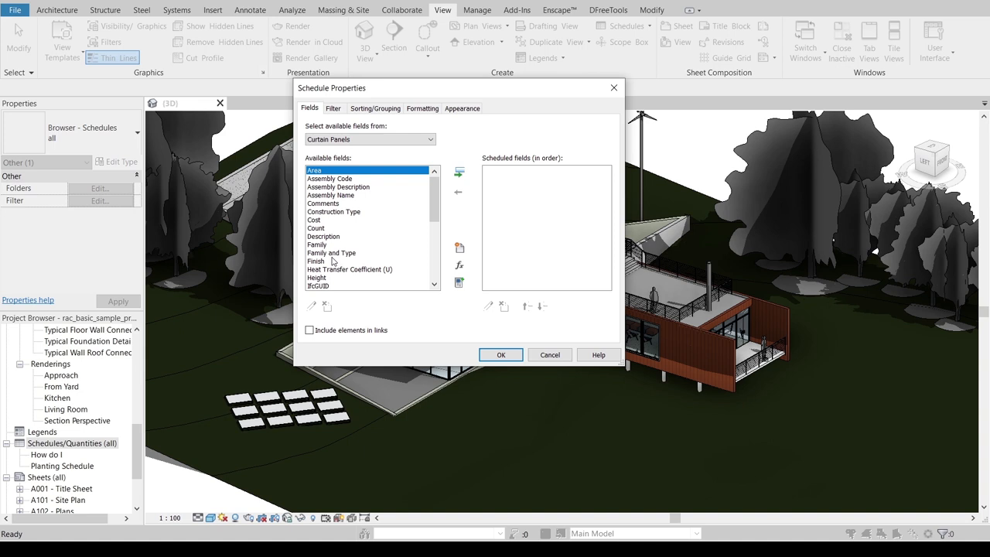
Step: Add the Family and Type, Type, Width, Height, Cost and Area fields in order
left_click(459, 171)
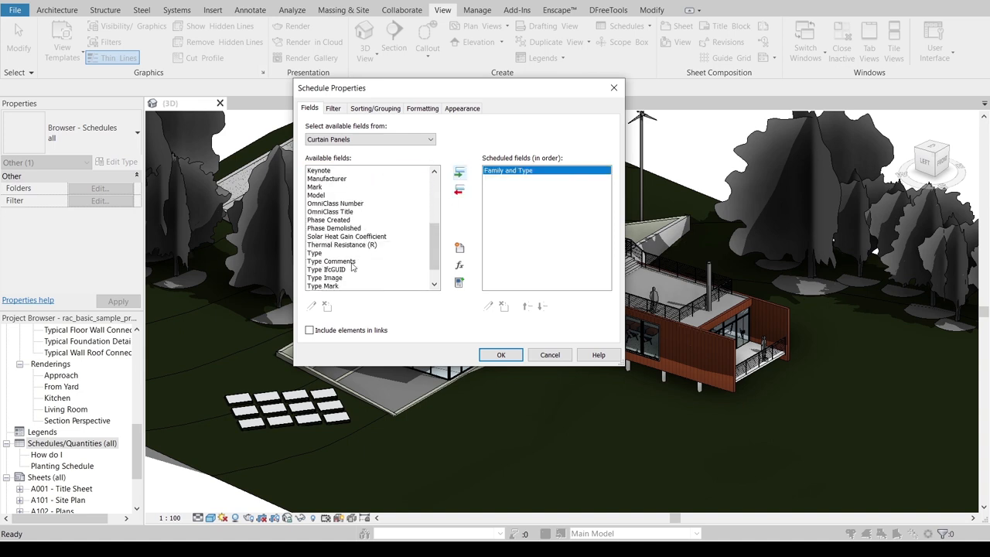
left_click(314, 253)
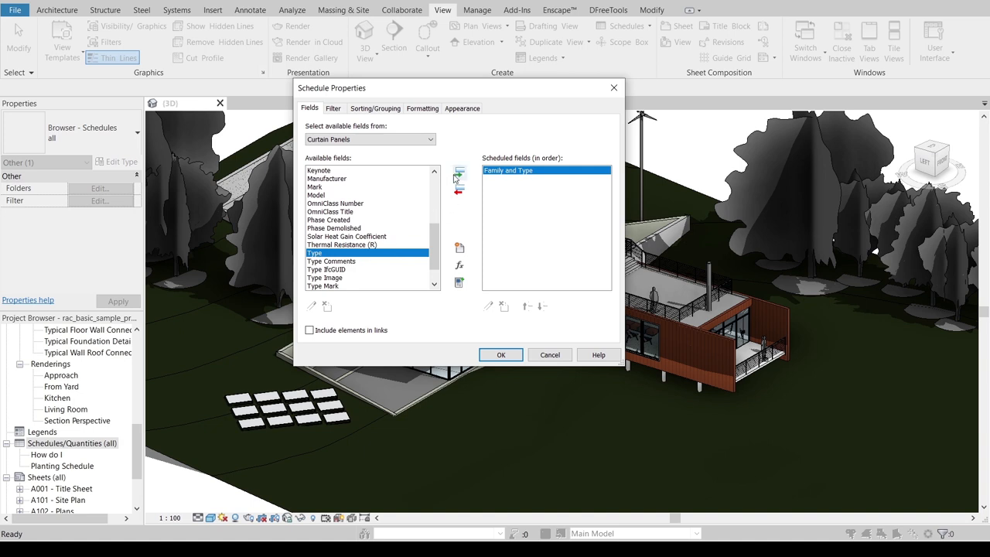
left_click(459, 173)
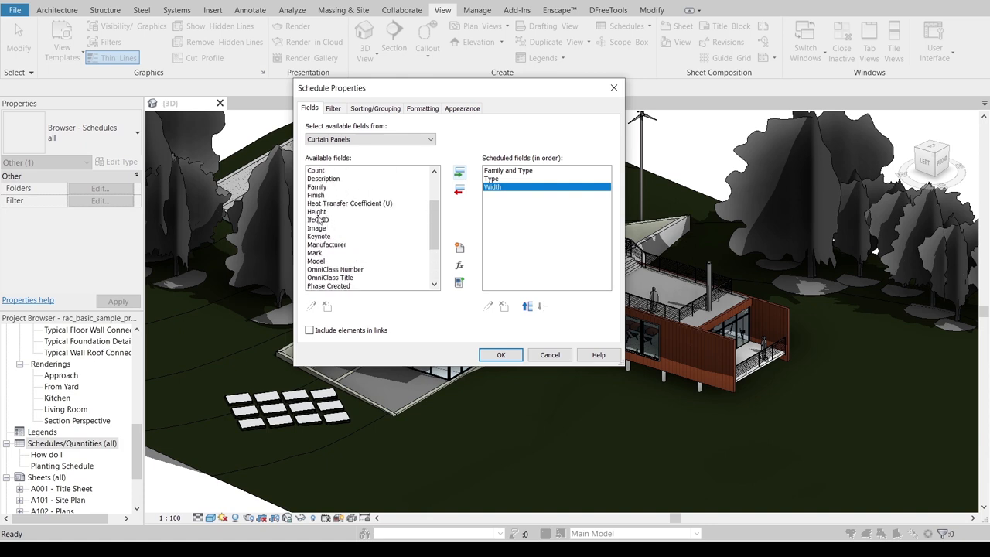
left_click(459, 172)
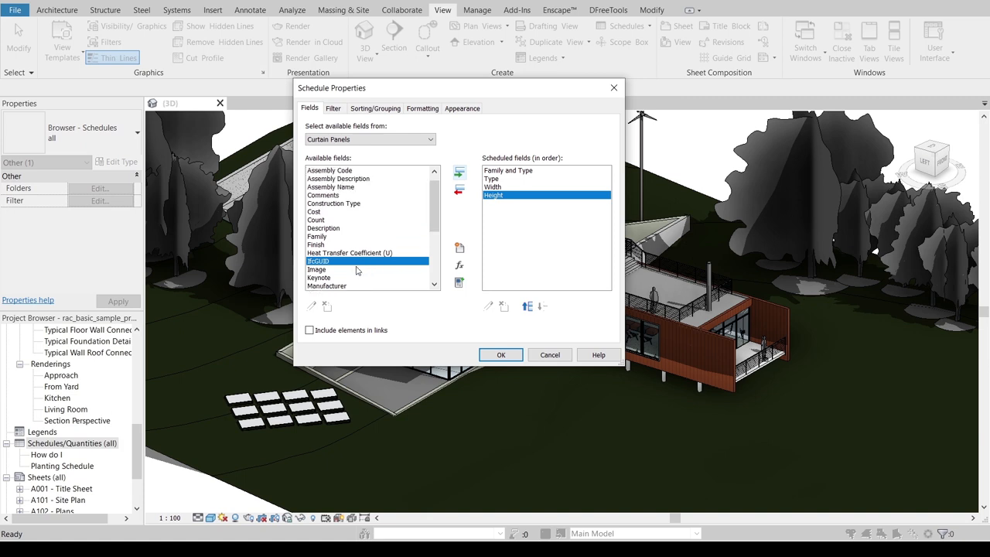
left_click(314, 211)
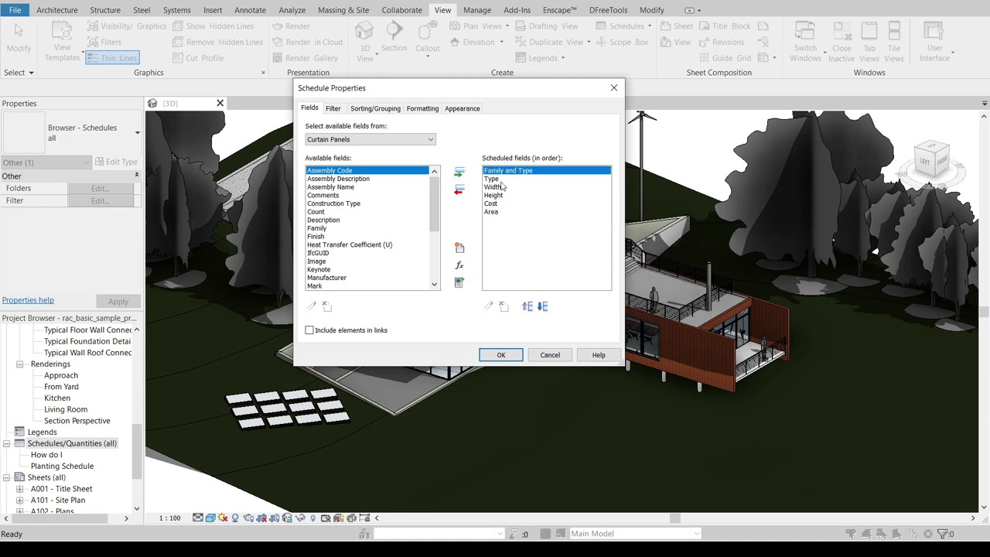
left_click(492, 187)
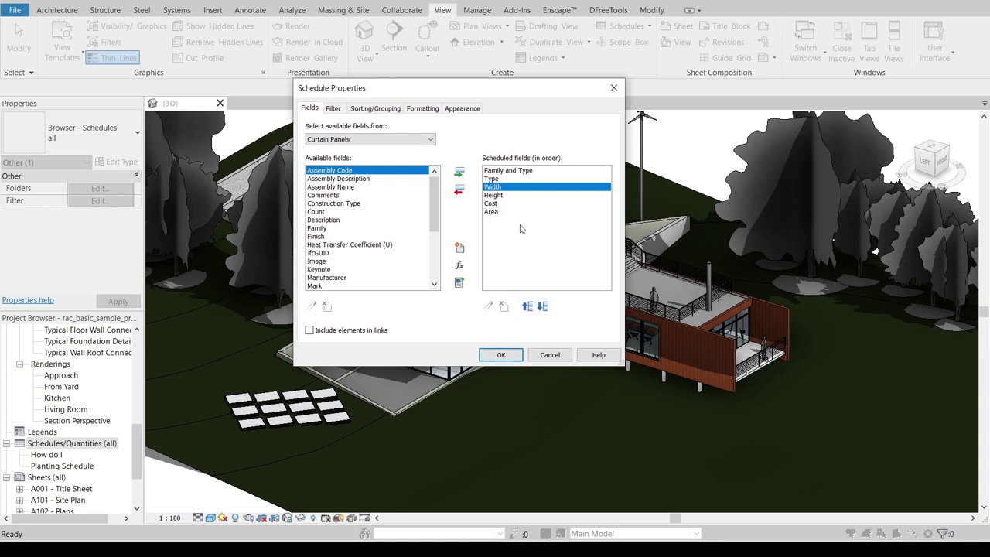
mouse_move(505, 265)
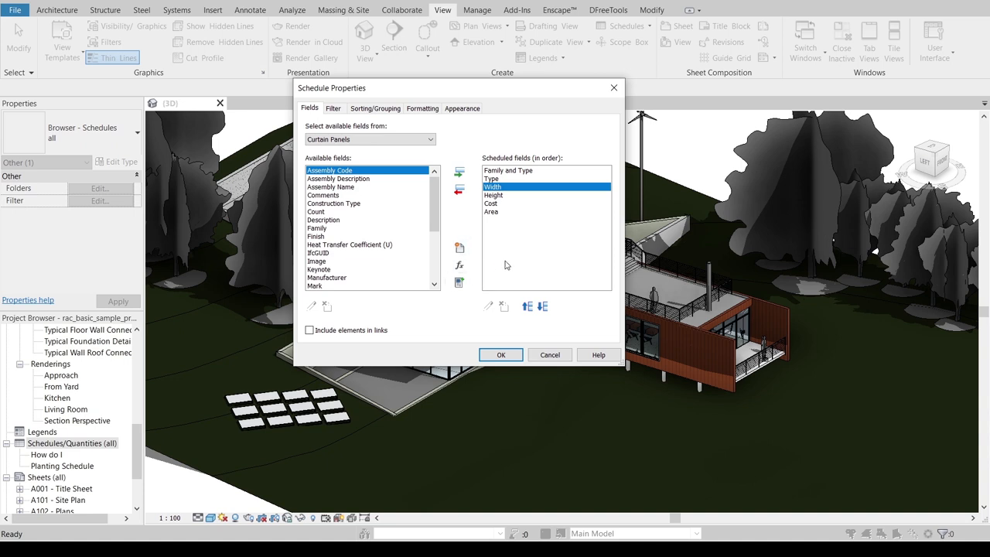
mouse_move(534, 168)
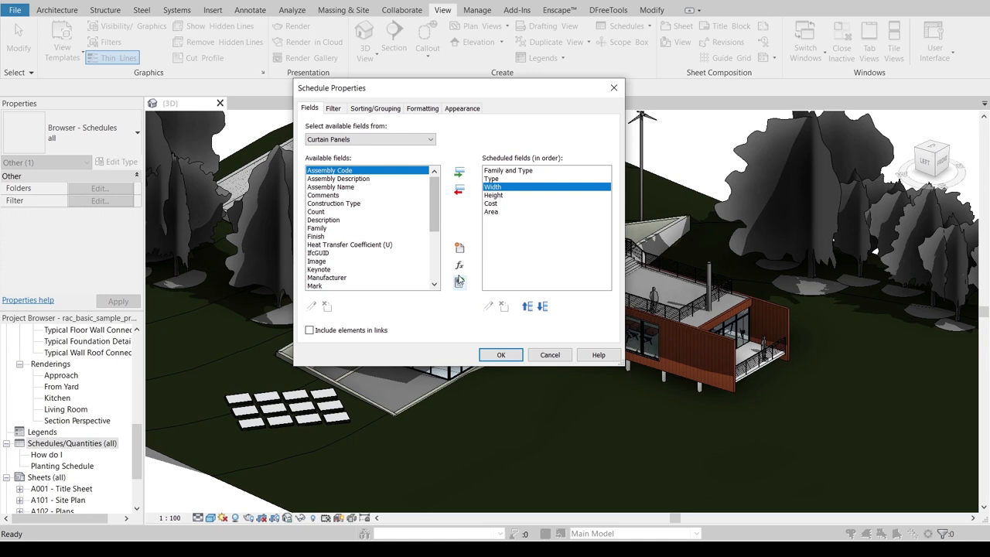
mouse_move(459, 265)
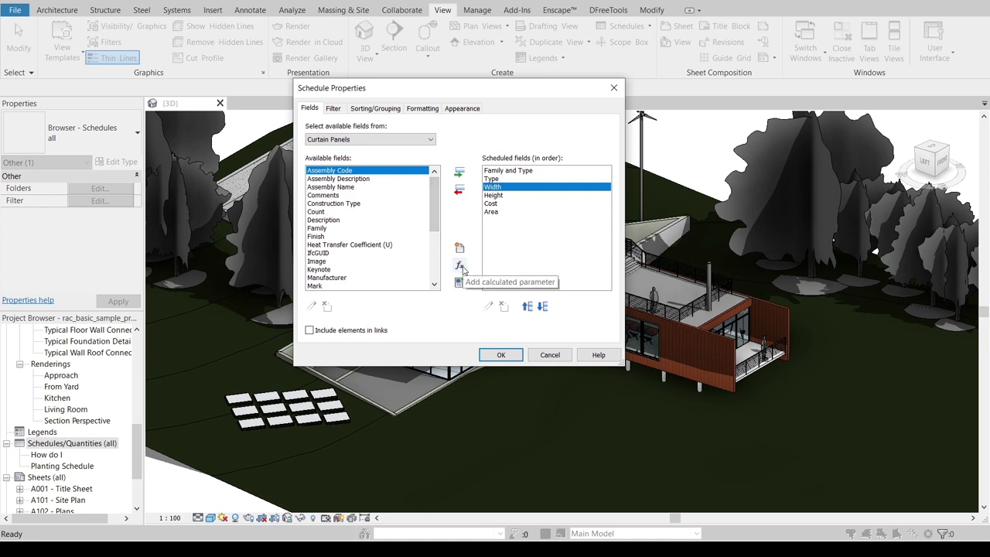
Step: Add a calculated Total Area field of type Area using a Width*Height formula
left_click(459, 266)
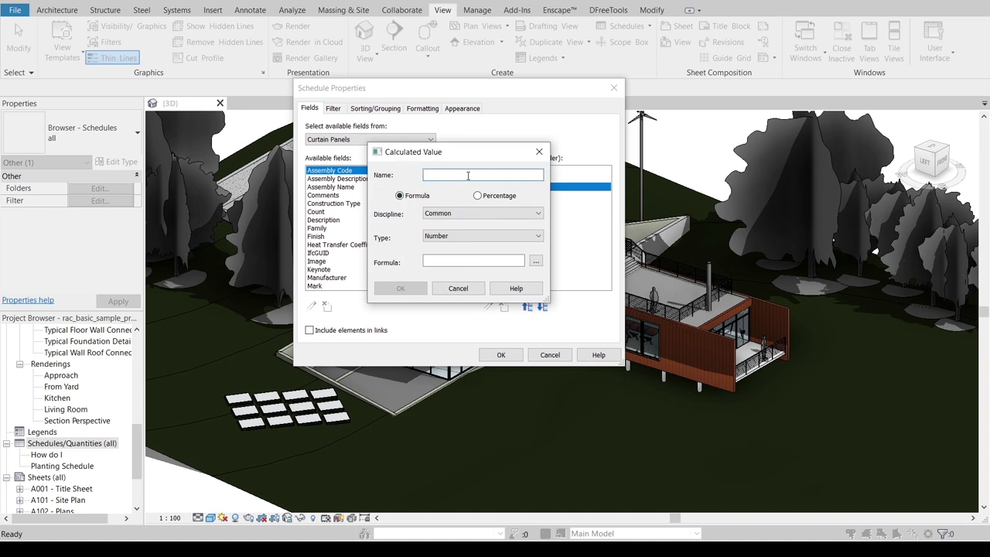
type("Total Area")
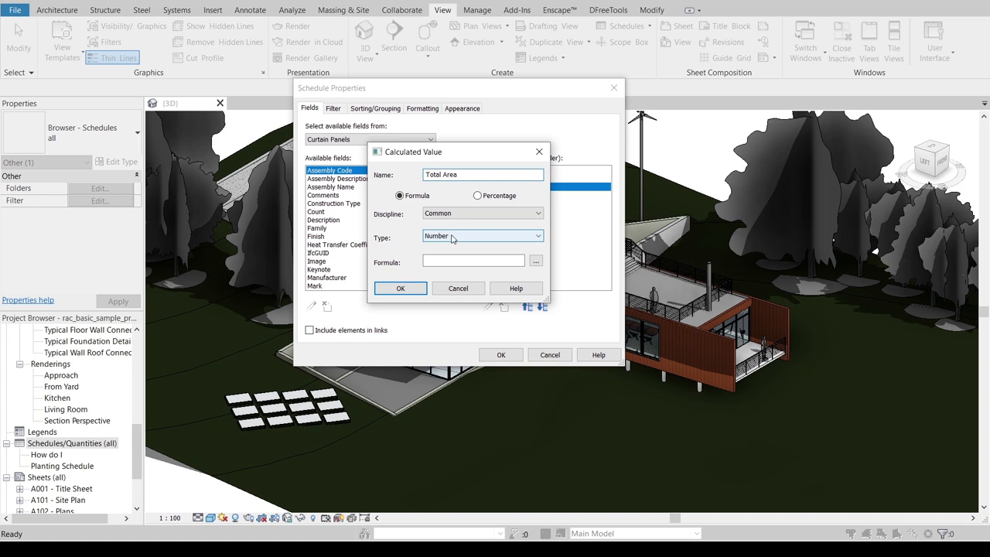
left_click(481, 236)
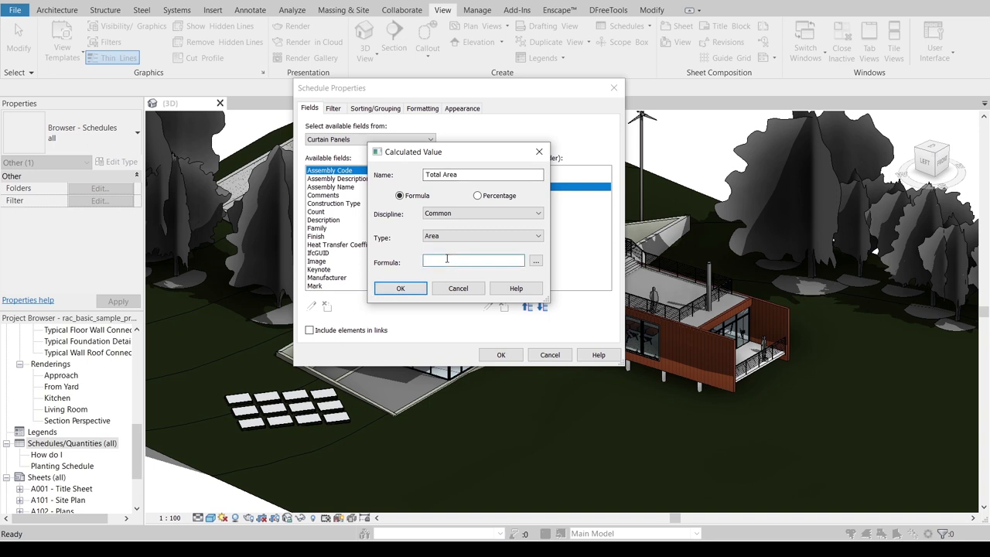
type("Area*")
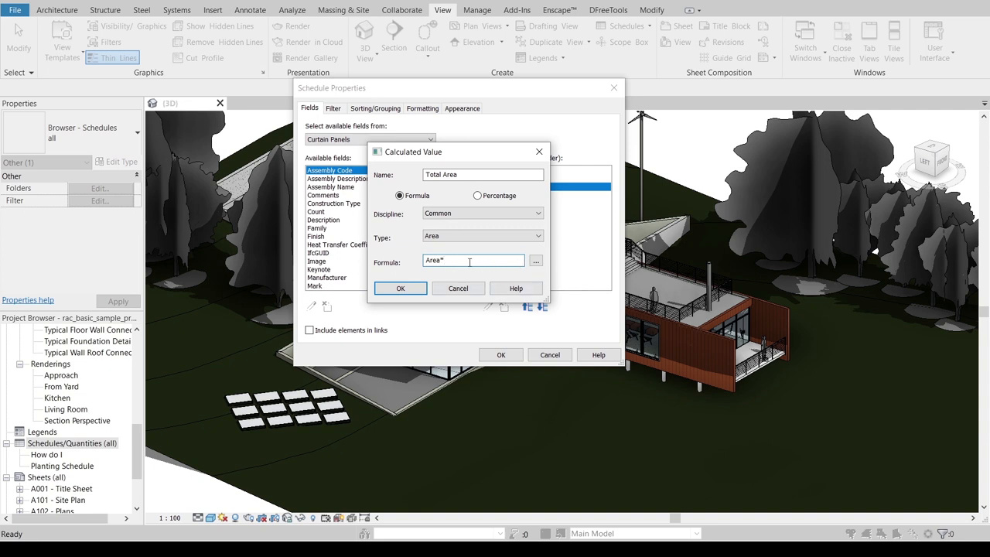
type("Width*")
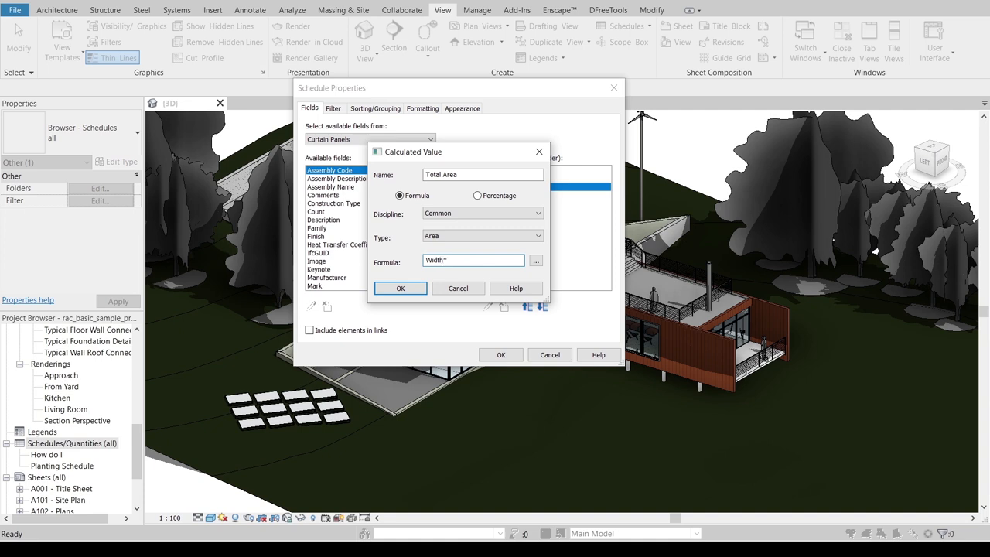
left_click(536, 260)
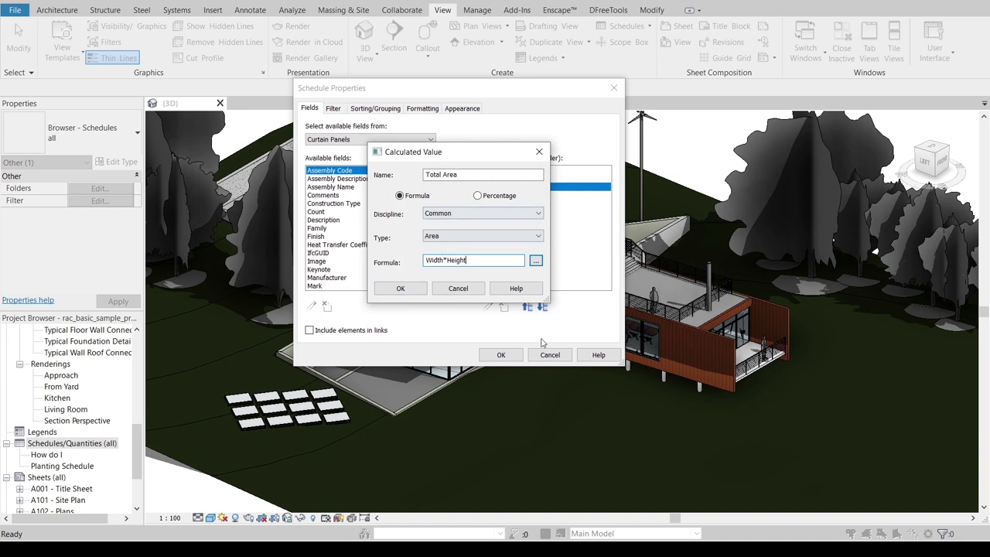
type("/")
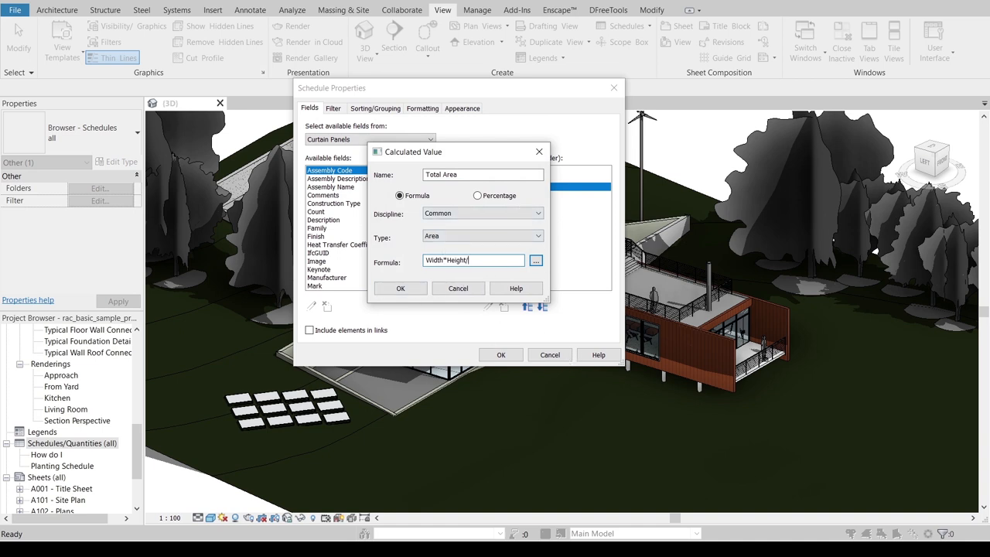
left_click(400, 288)
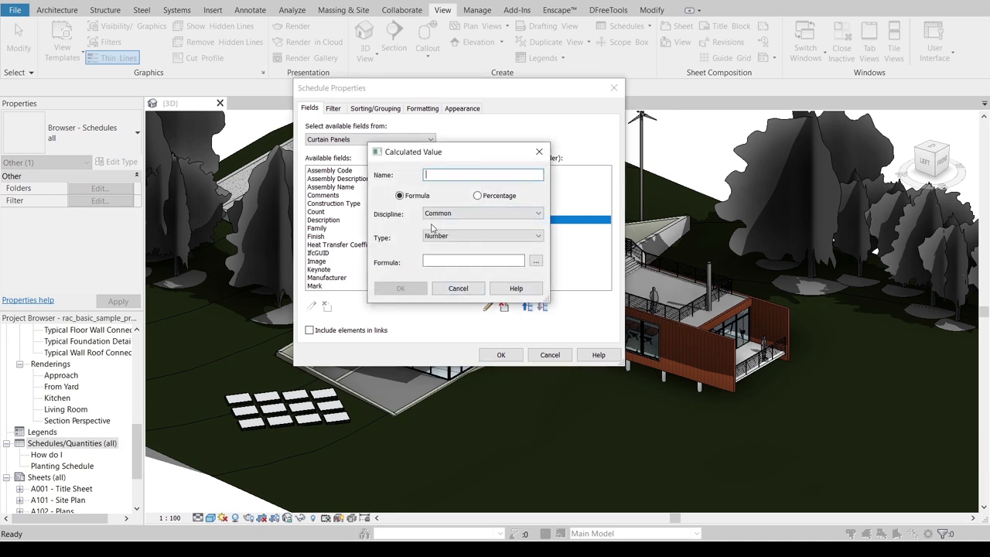
Step: Define a Total Cost currency calculated field with formula Area times Cost
type("Total Cost")
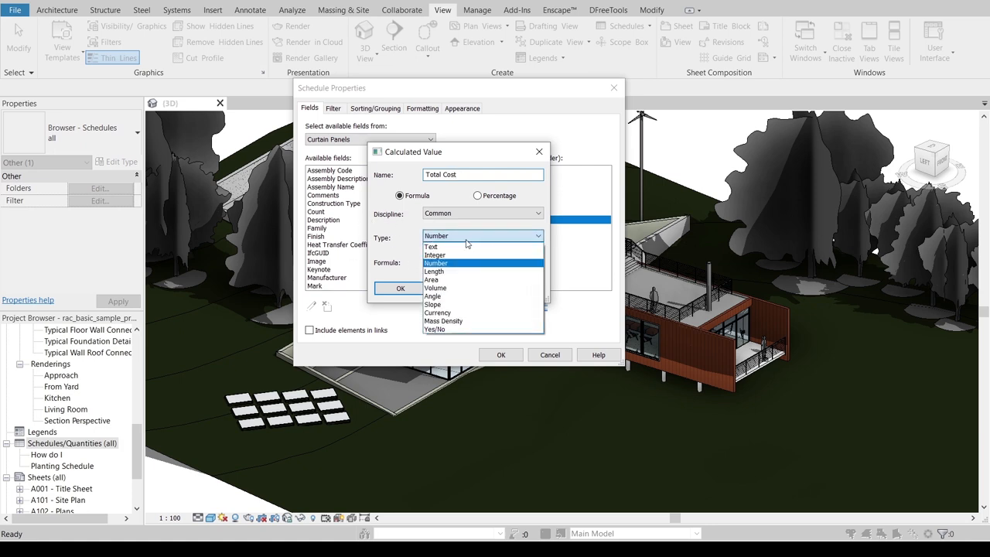
left_click(437, 312)
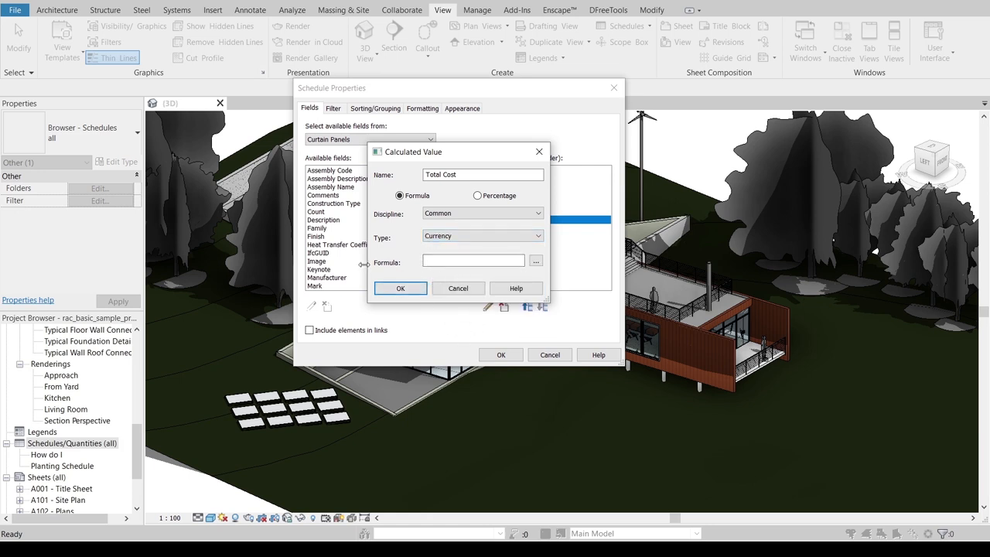
left_click(472, 261)
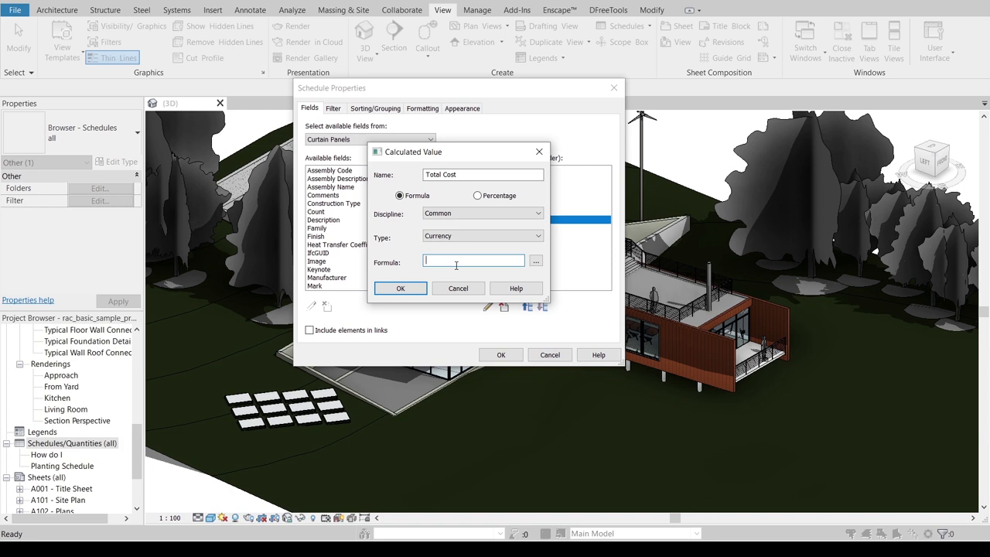
type("Area*")
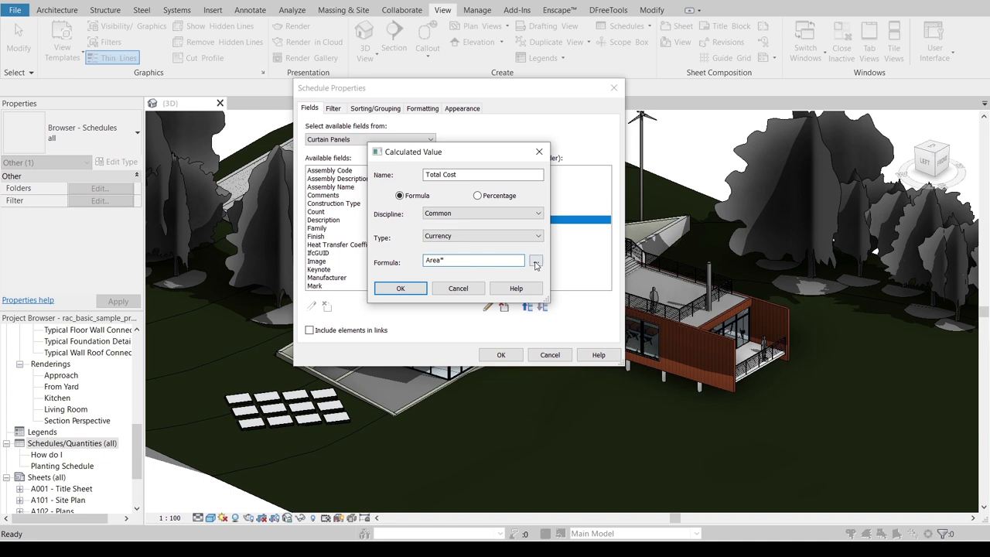
left_click(535, 261)
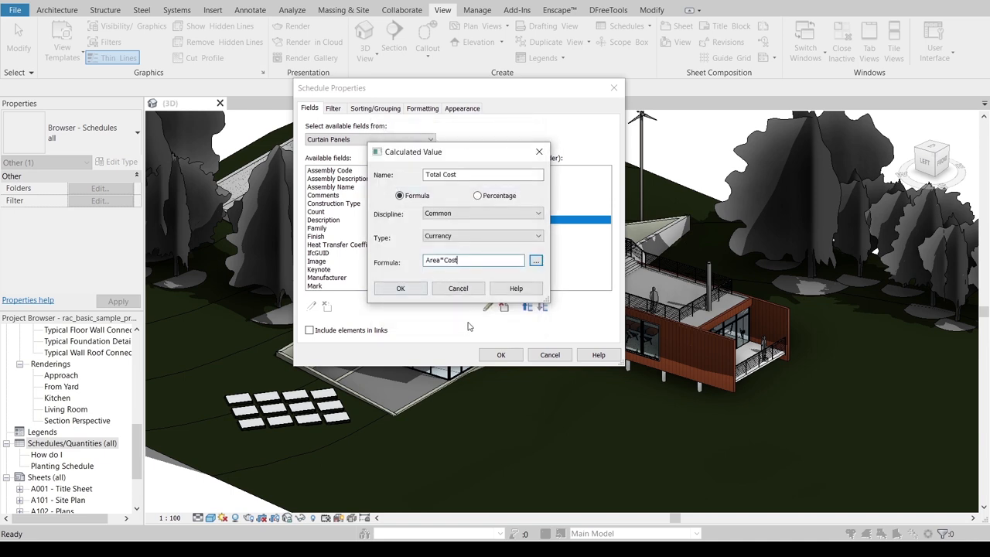
left_click(400, 288)
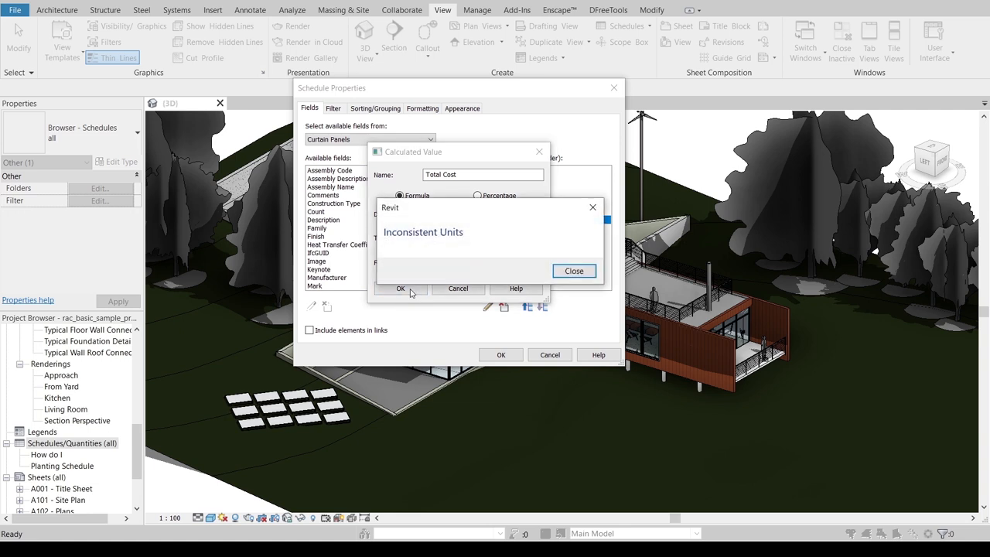
Step: Resolve the inconsistent units warning by appending /1 to the Total Cost formula
left_click(575, 271)
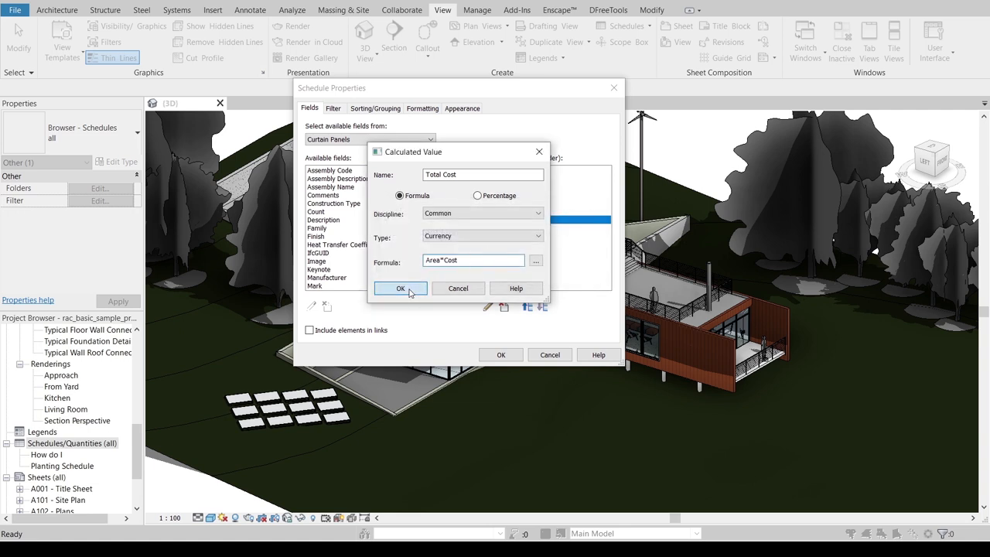
left_click(400, 287)
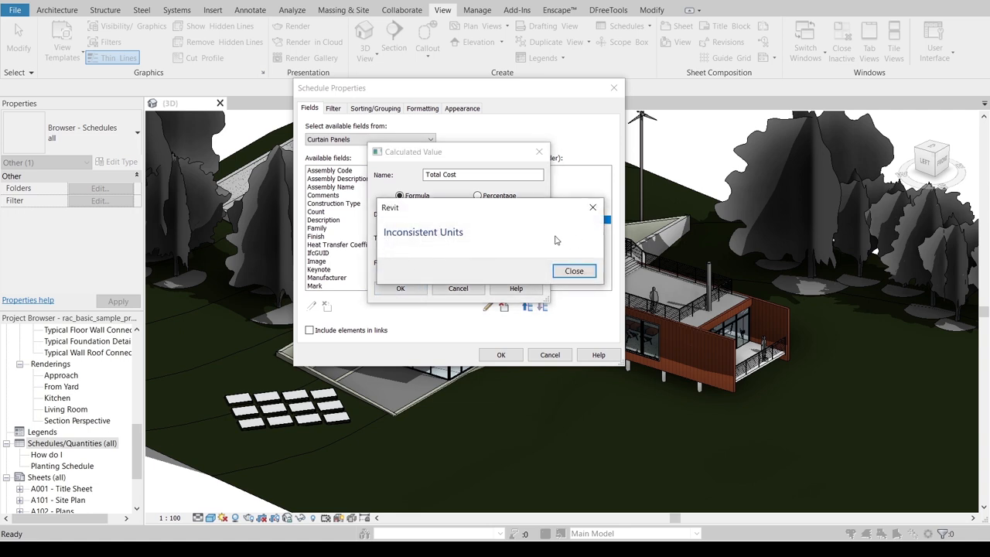
left_click(574, 271)
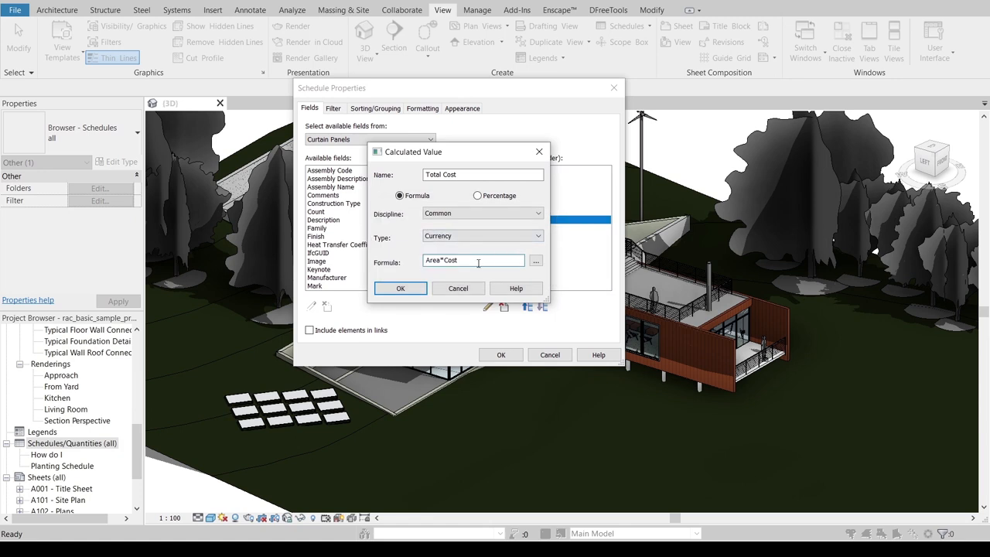
type("/1")
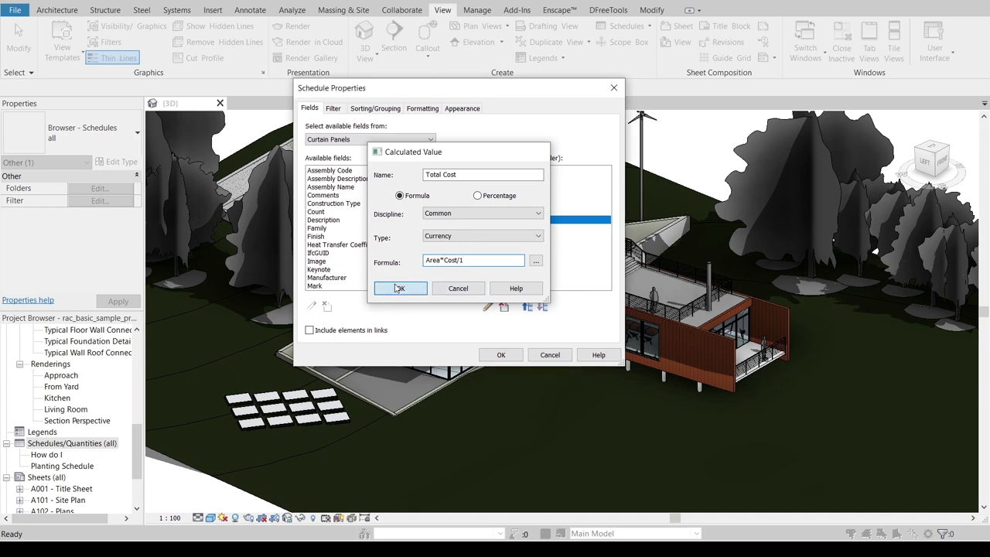
left_click(400, 288)
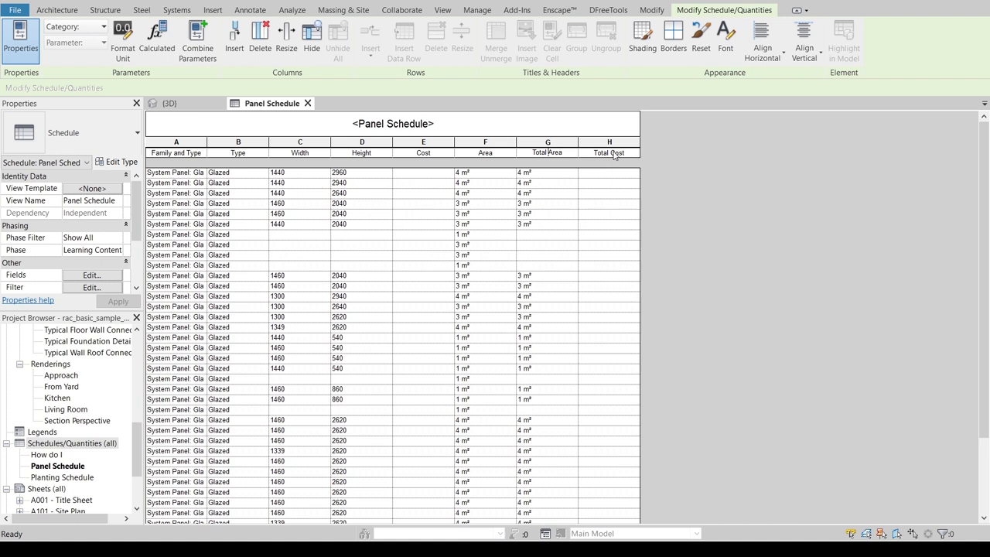
Step: Select the Family and Type column header in the Panel Schedule
left_click(423, 141)
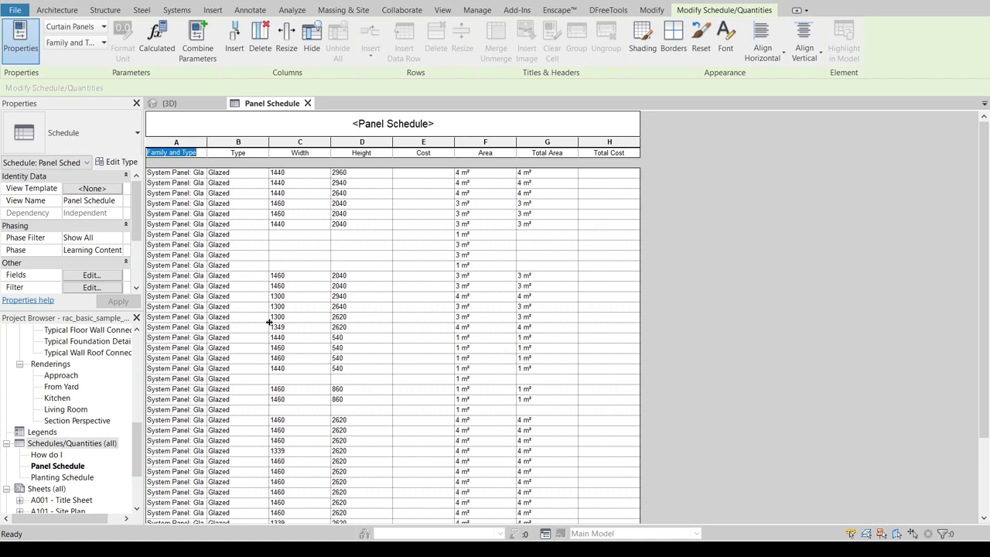
mouse_move(73, 154)
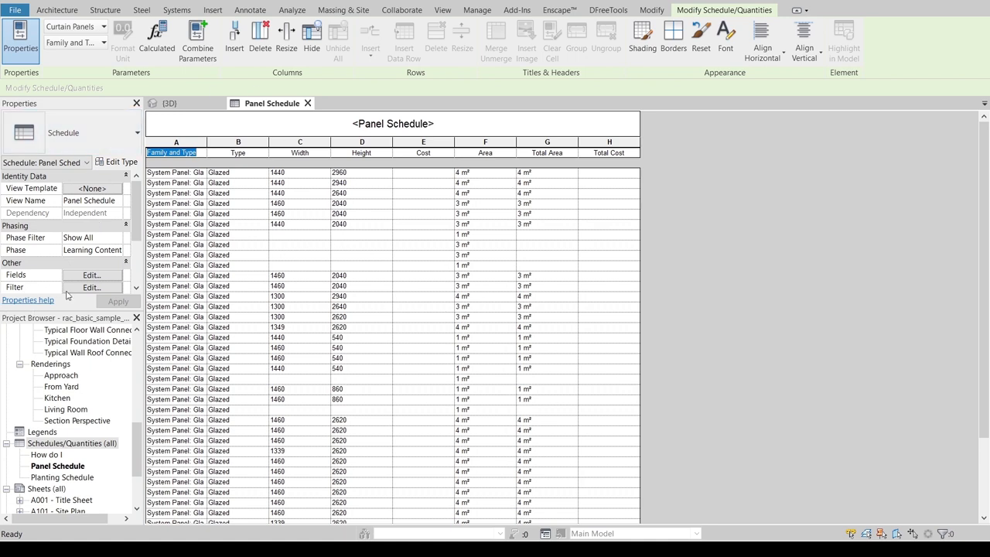
Step: Sort by Family and Type with group headers, blank lines and grand totals
left_click(91, 287)
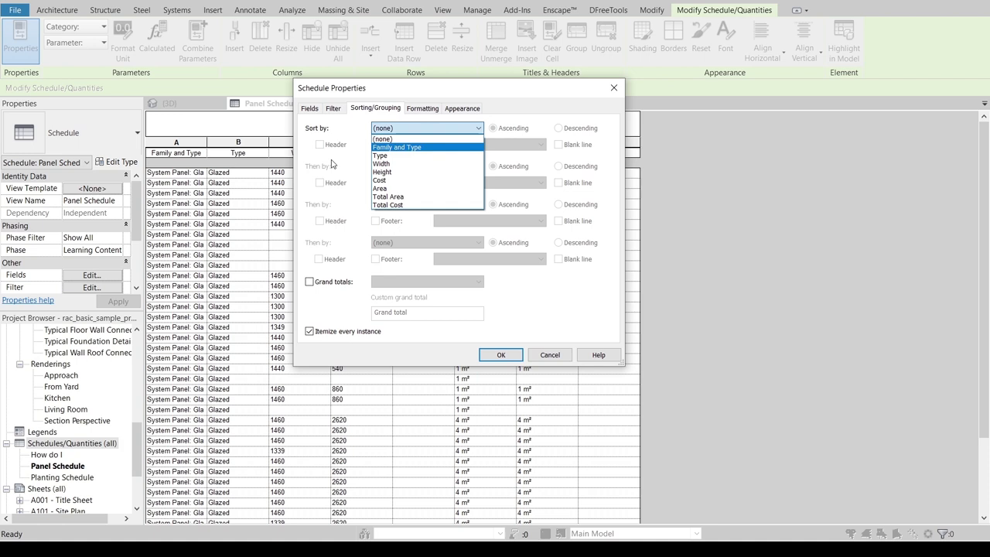
left_click(396, 146)
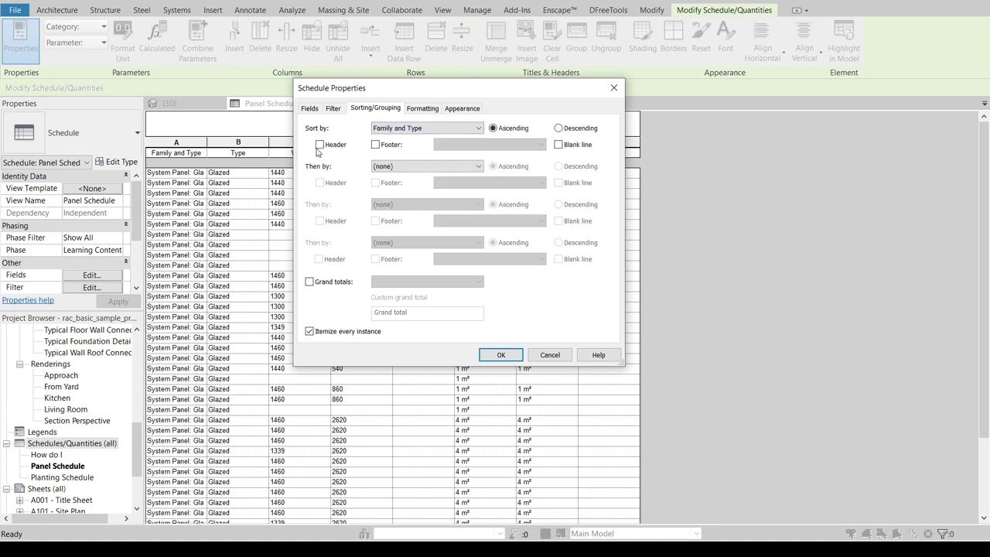
left_click(319, 144)
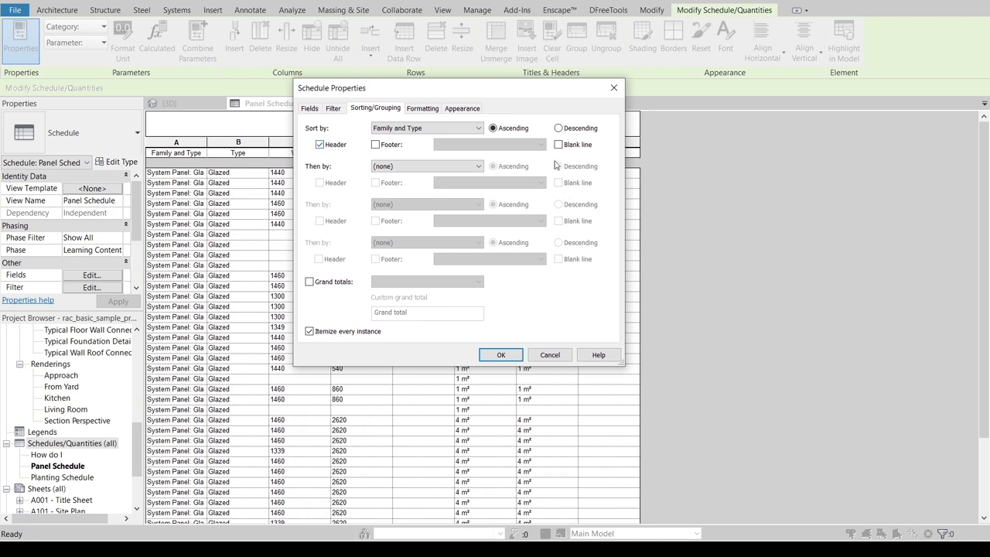
left_click(558, 144)
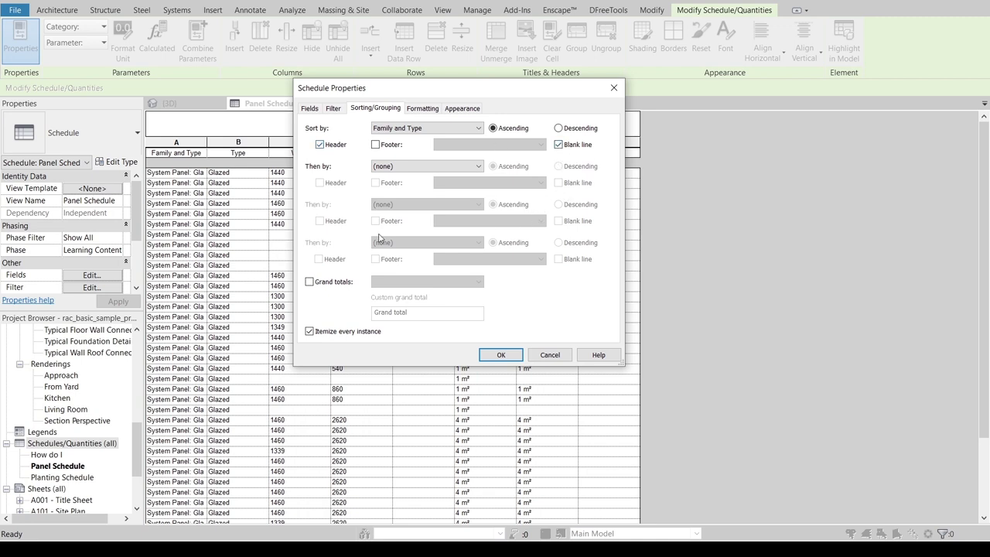
left_click(310, 281)
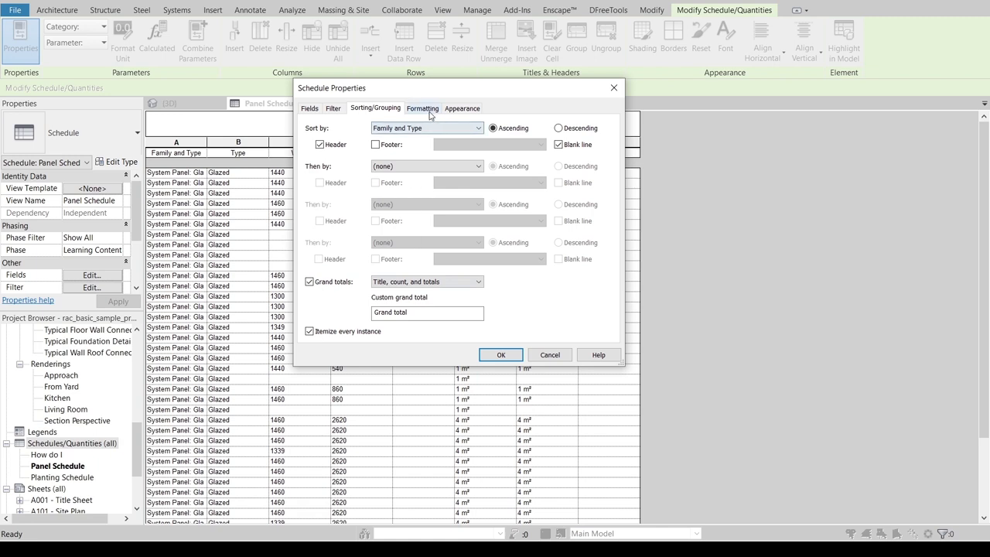
left_click(422, 108)
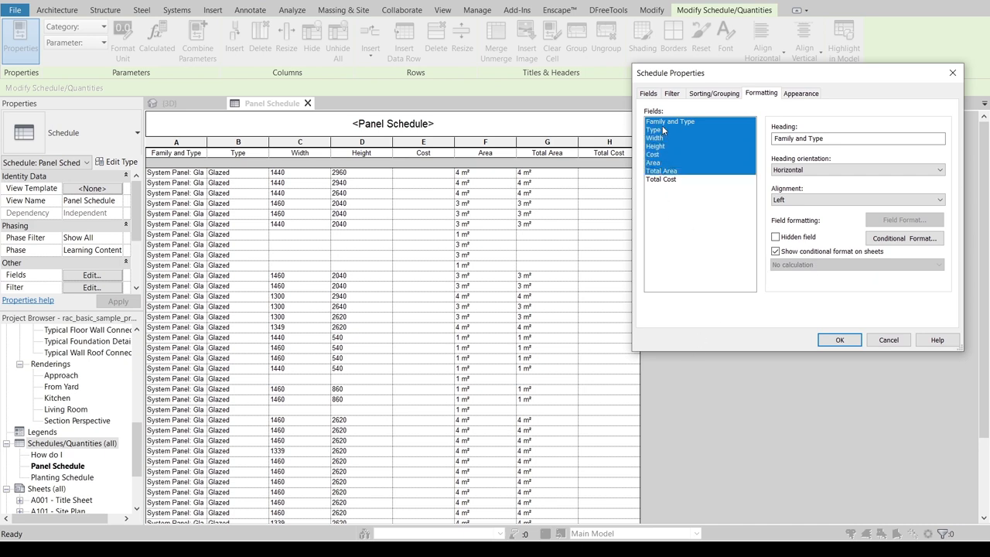
Step: Center-align all schedule columns and set Total Area and Total Cost to calculate totals
left_click(661, 178)
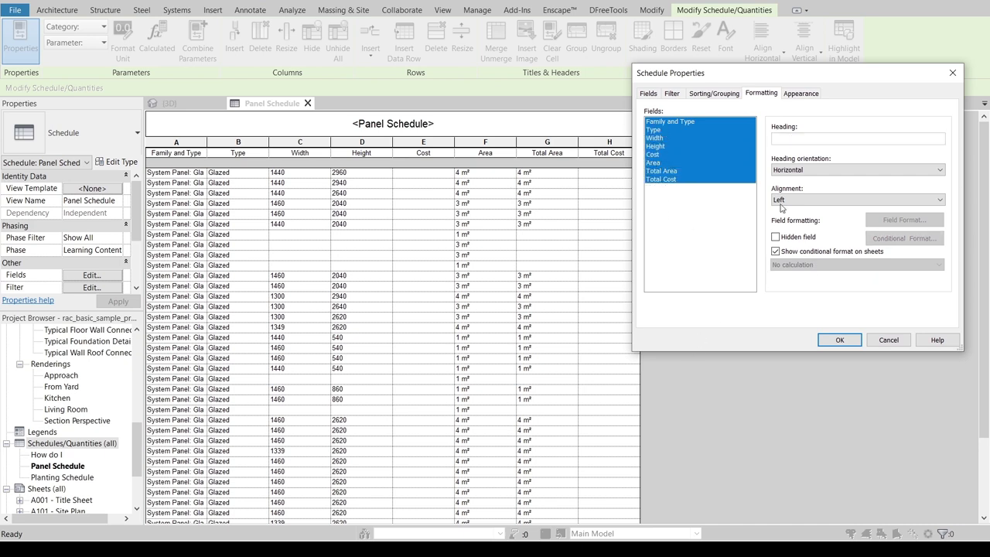
left_click(857, 199)
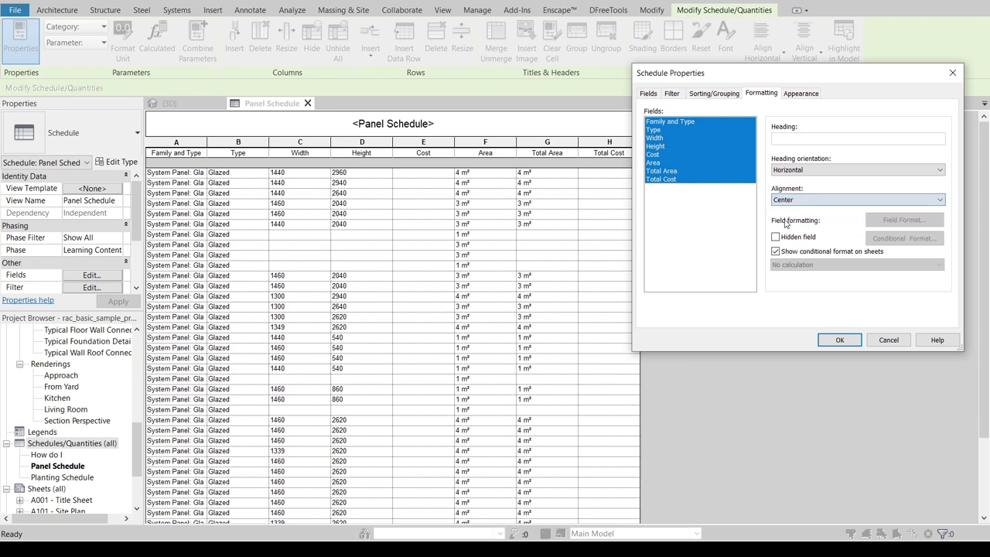
left_click(661, 178)
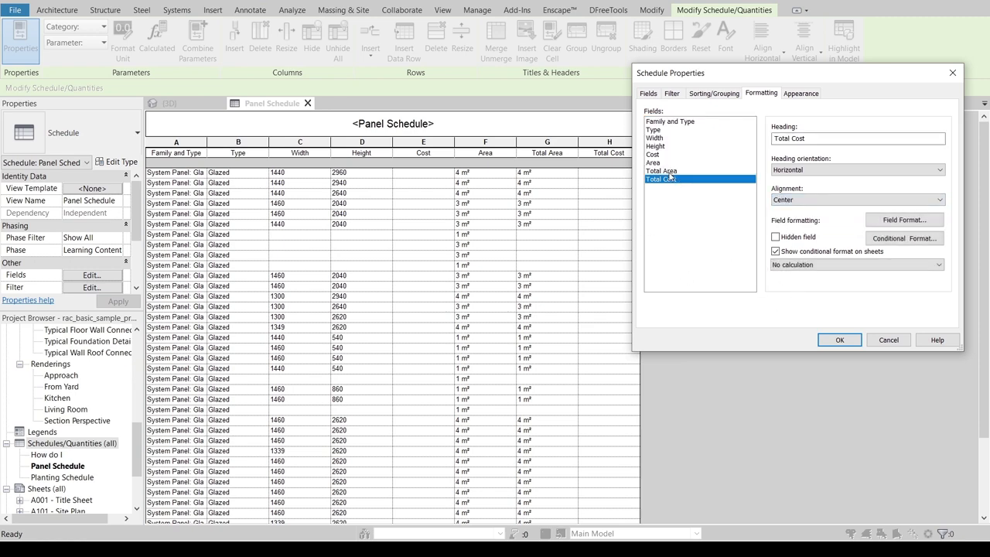
left_click(662, 170)
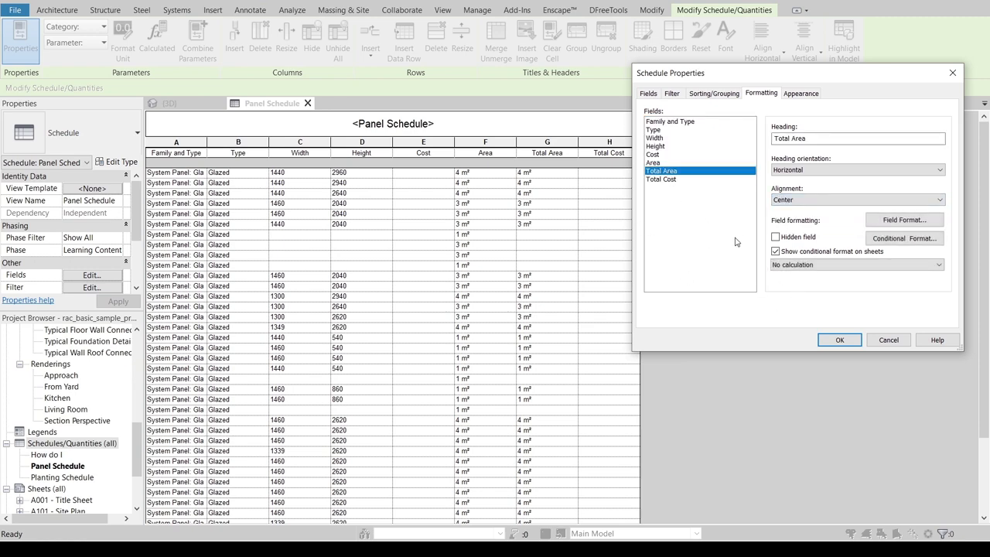
left_click(856, 263)
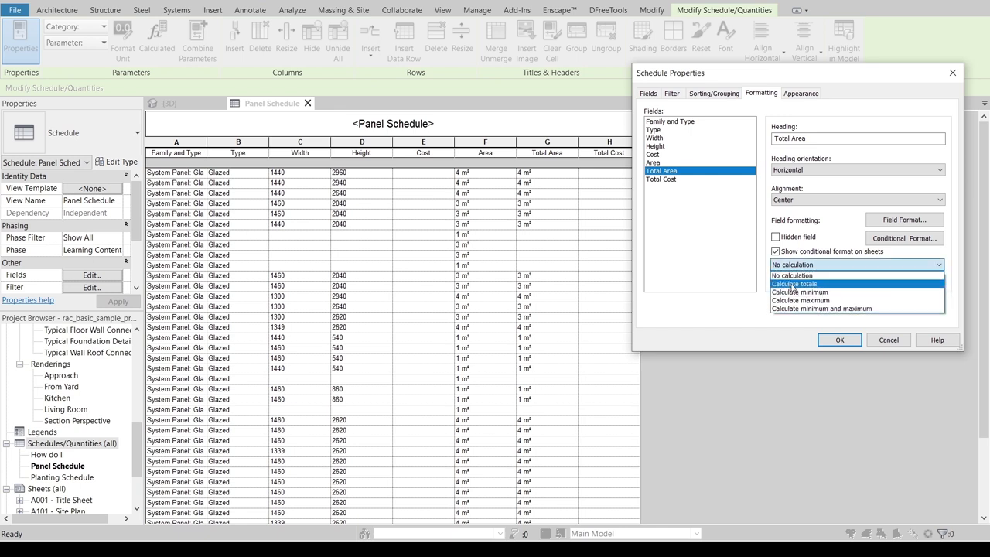
left_click(654, 162)
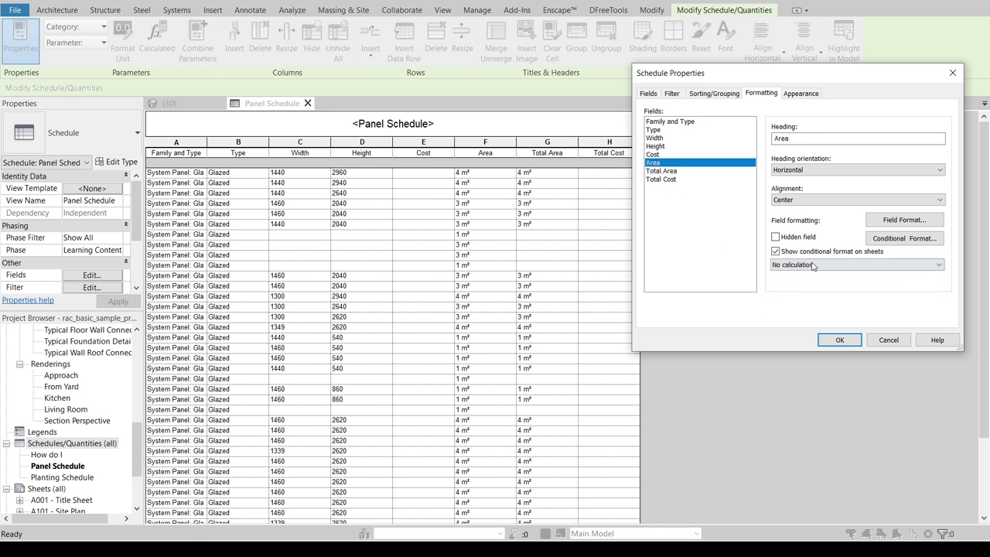
left_click(856, 264)
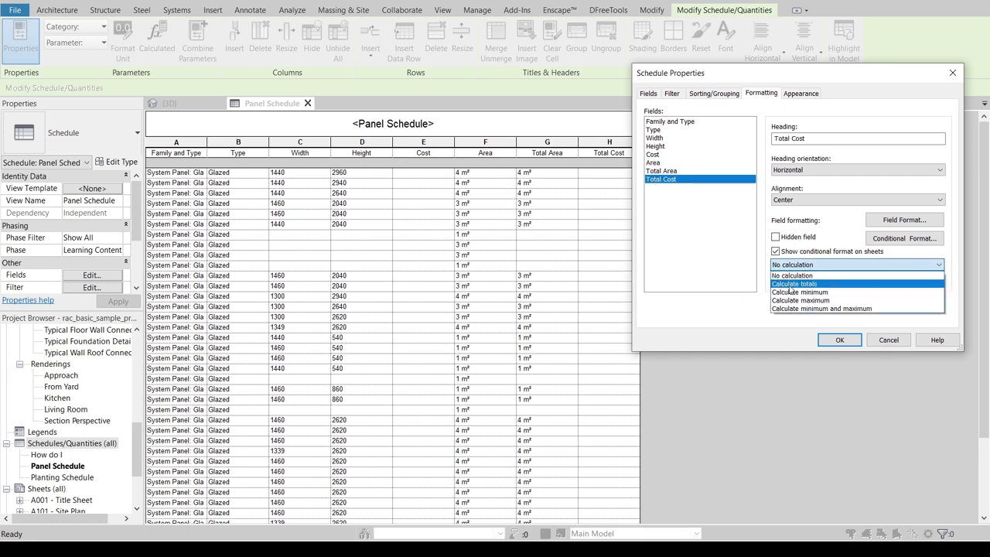
left_click(794, 284)
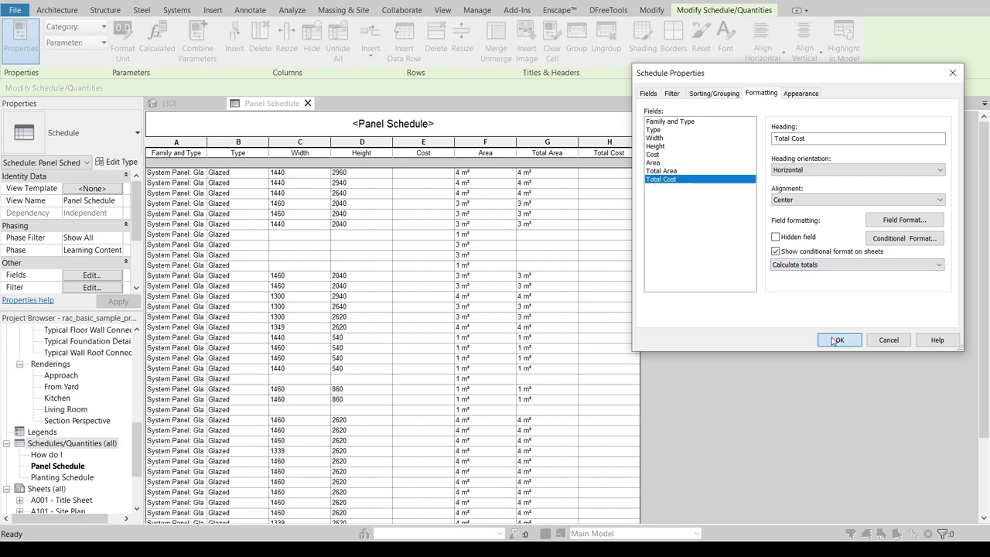
left_click(838, 340)
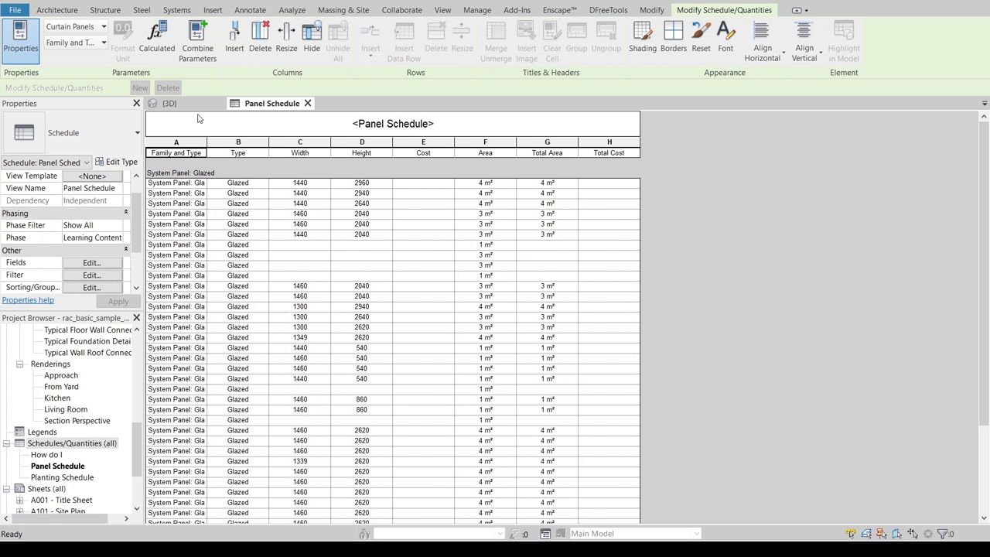
left_click(168, 103)
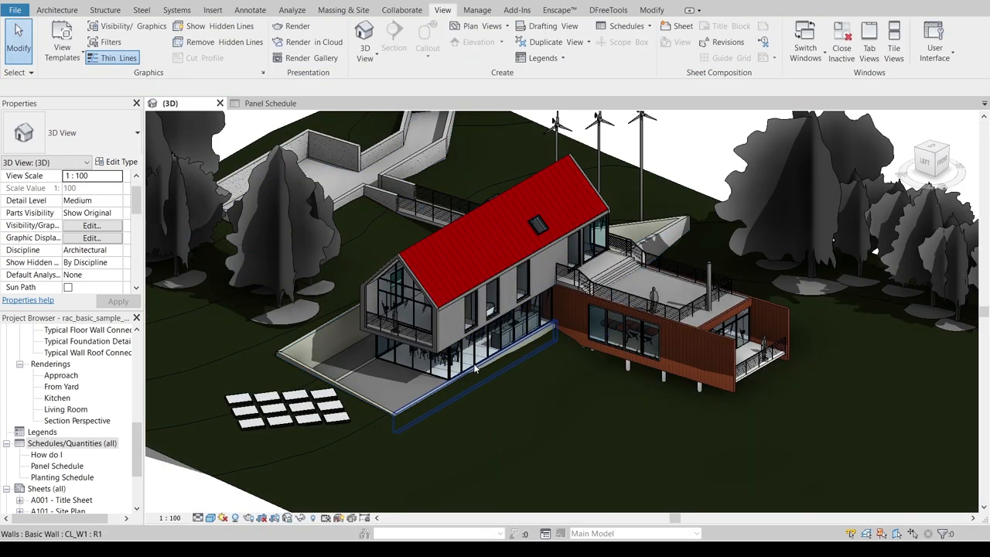
left_click(475, 369)
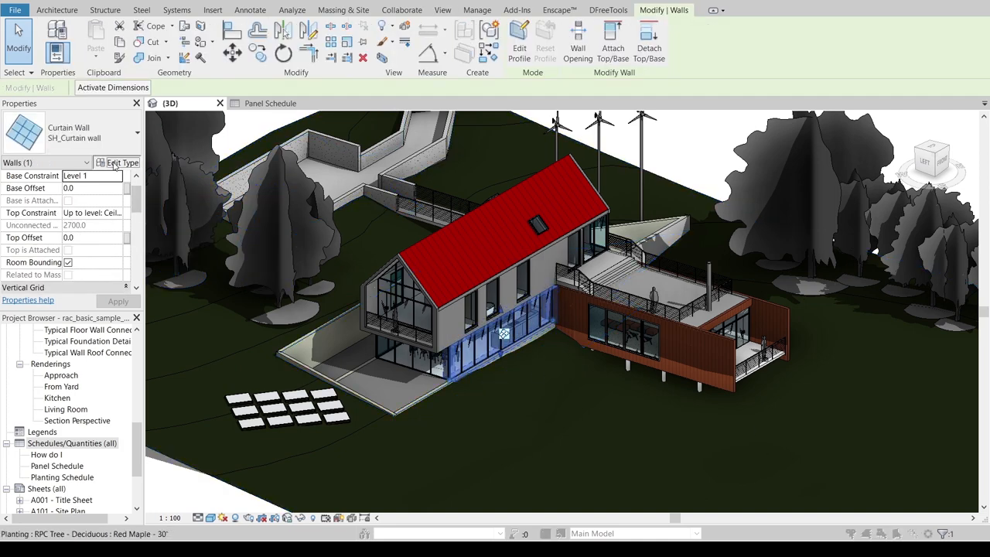
left_click(118, 162)
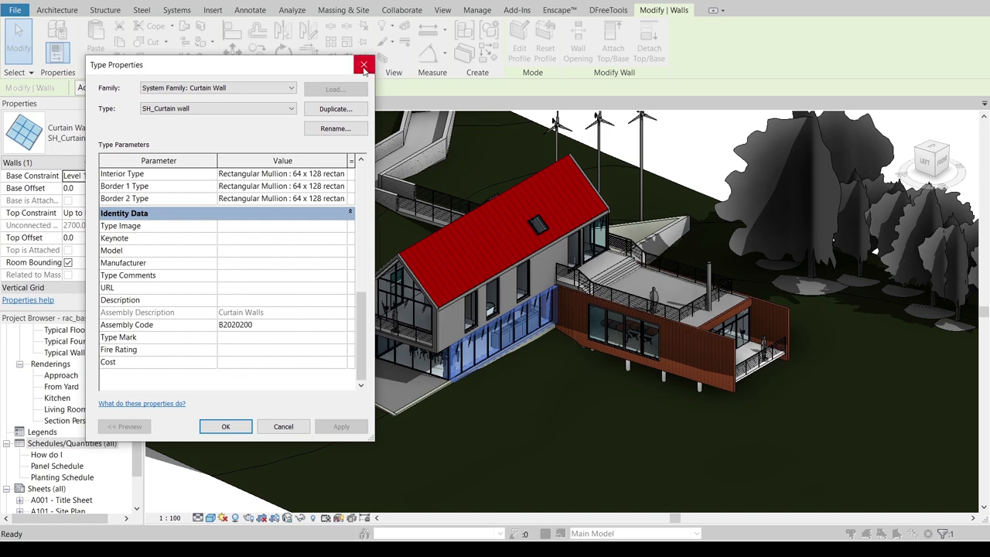
left_click(363, 64)
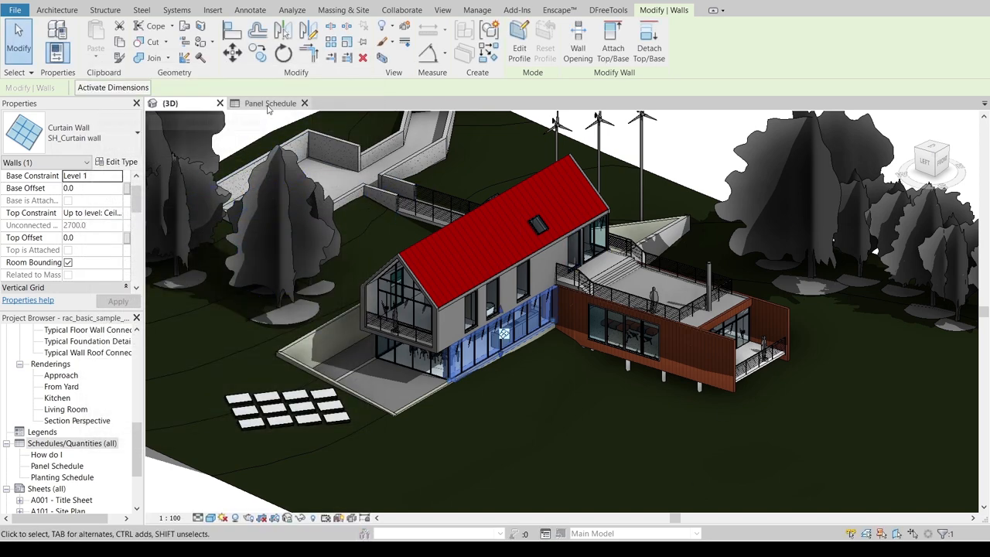
left_click(272, 103)
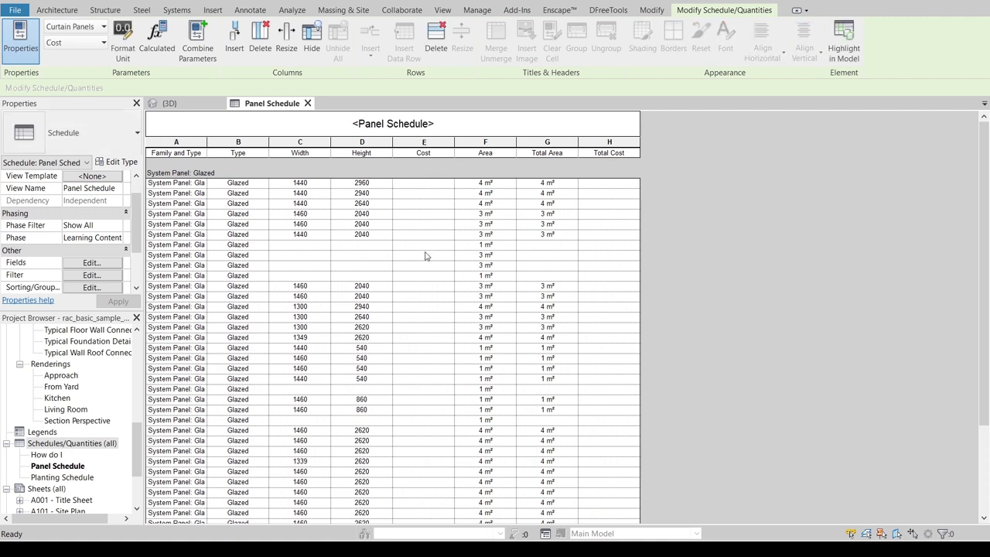
Step: Enter a Cost of 65 and apply it to all Glazed panels
left_click(423, 183)
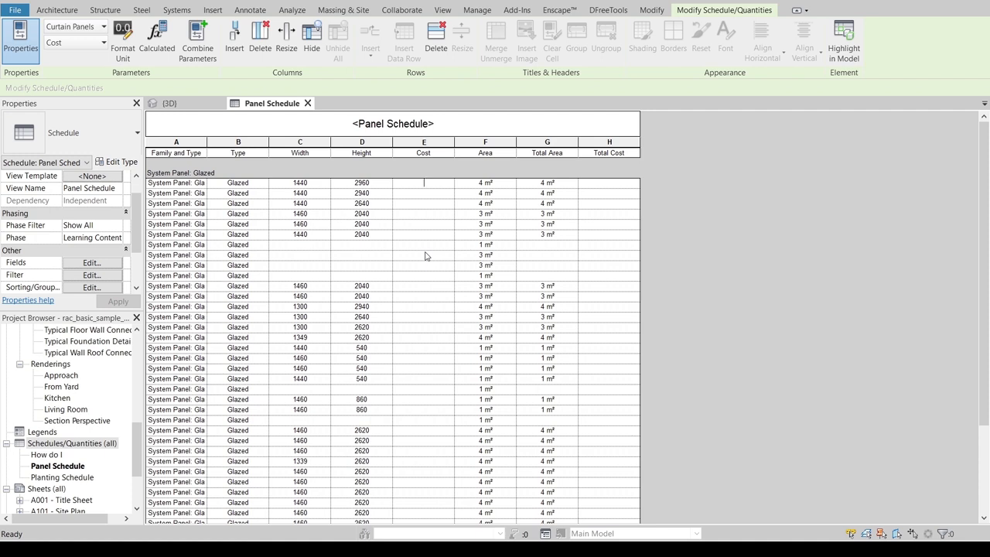
mouse_move(445, 217)
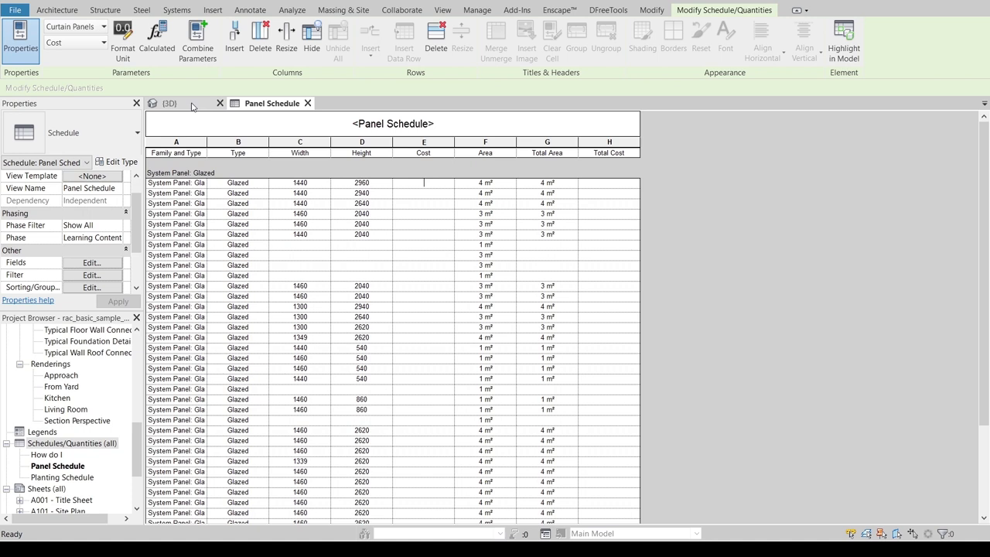
mouse_move(169, 103)
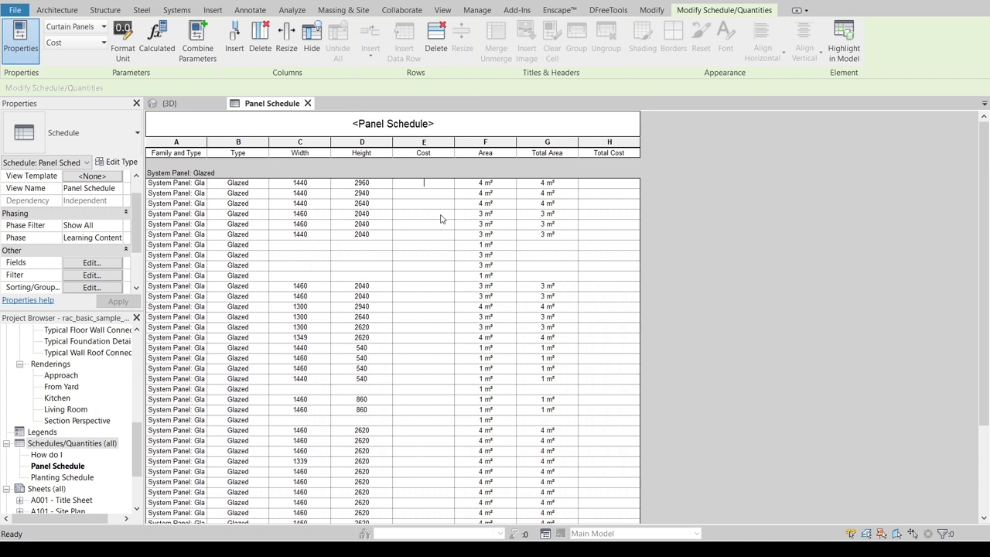
type("65")
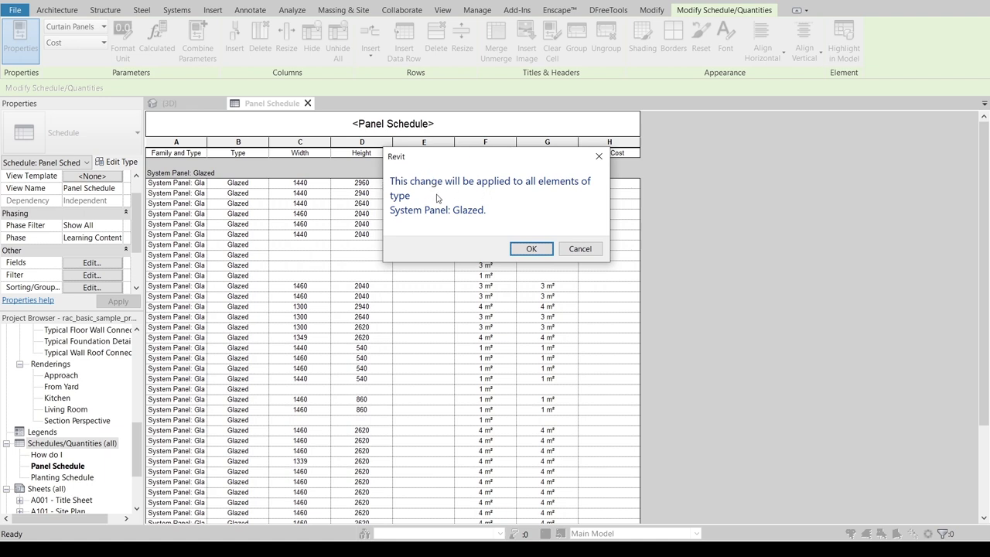
left_click(530, 248)
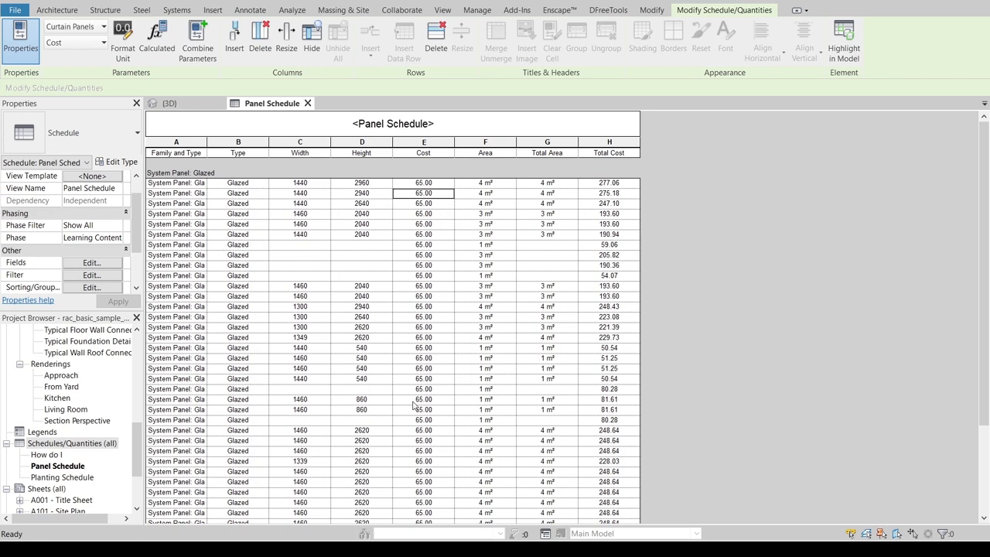
mouse_move(359, 168)
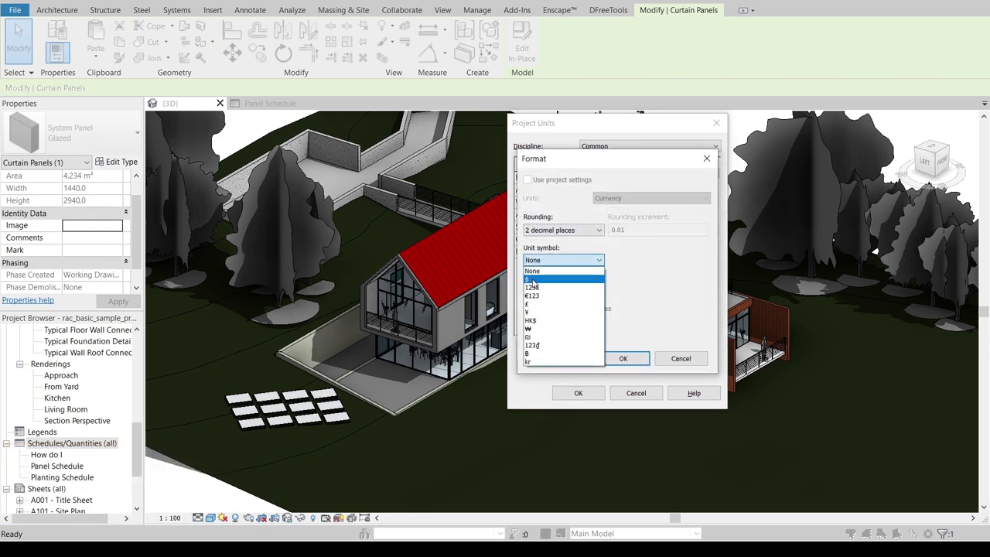
Step: Set the currency unit symbol to $ and return to the Panel Schedule
left_click(532, 278)
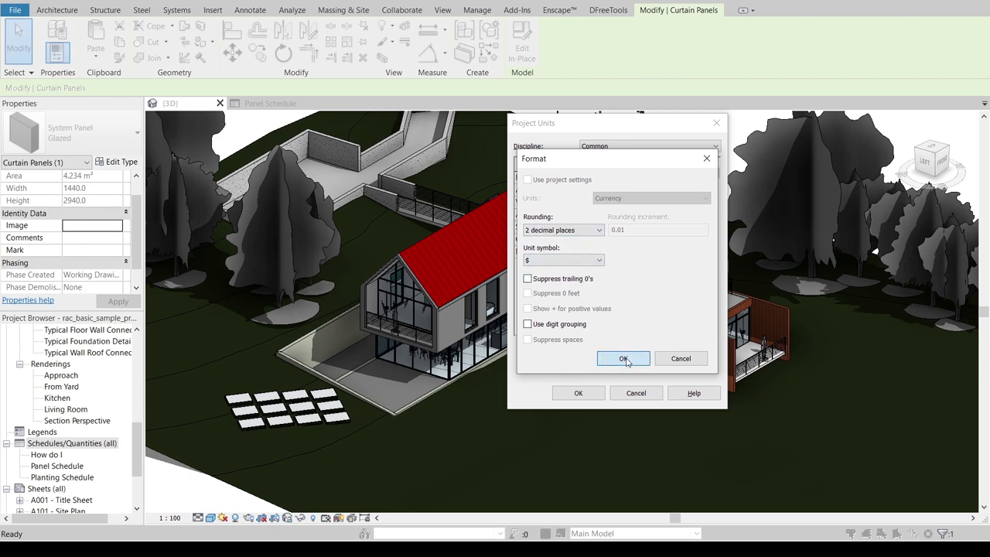
left_click(624, 358)
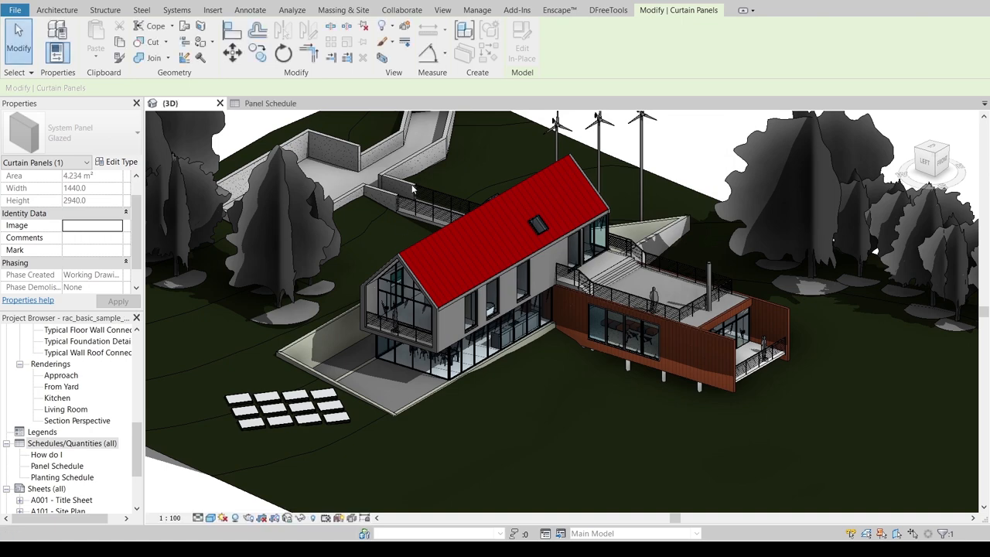
left_click(442, 9)
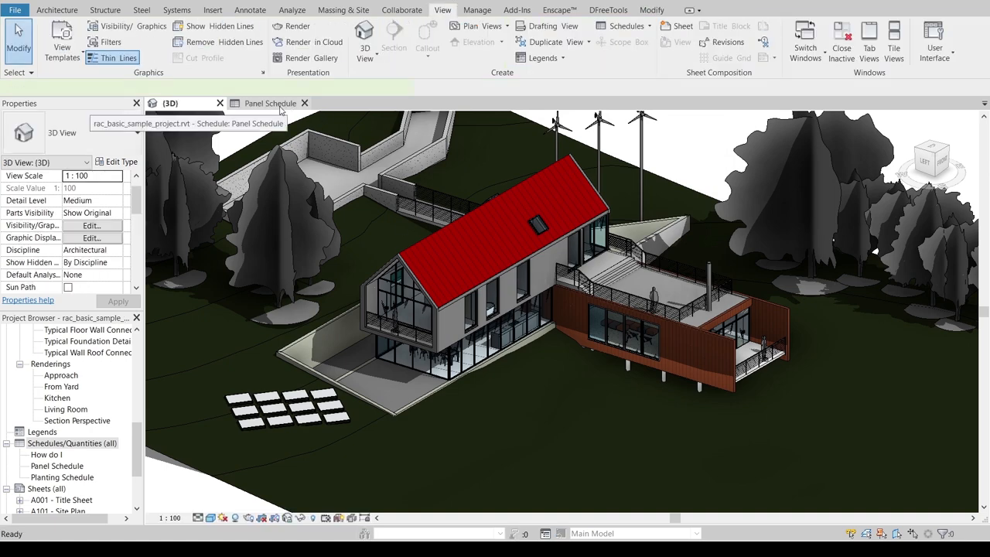
left_click(271, 103)
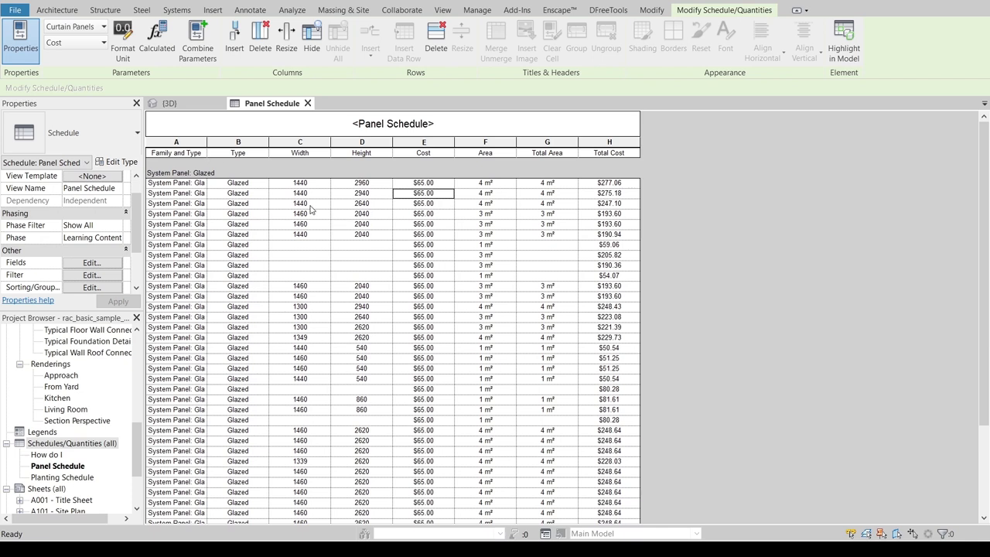
mouse_move(313, 210)
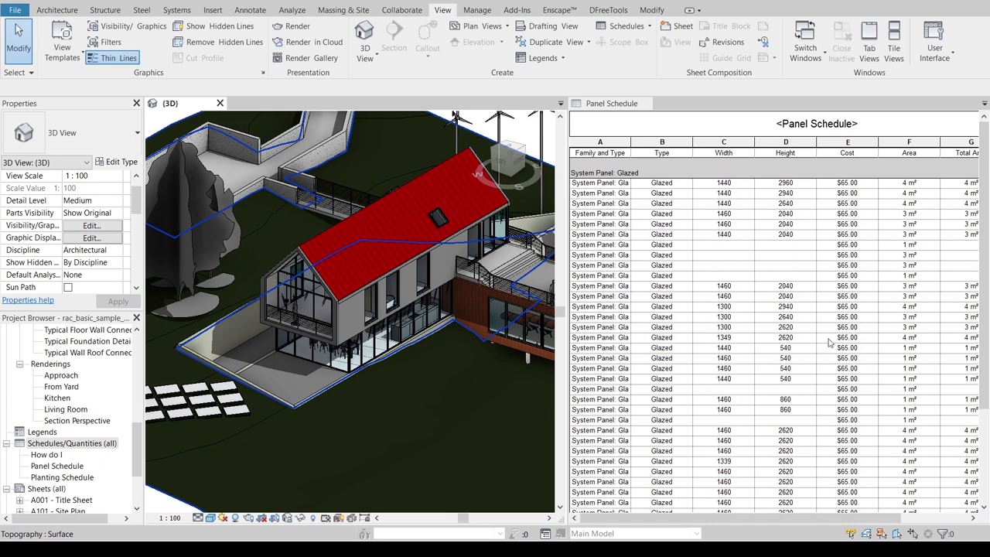
left_click(600, 182)
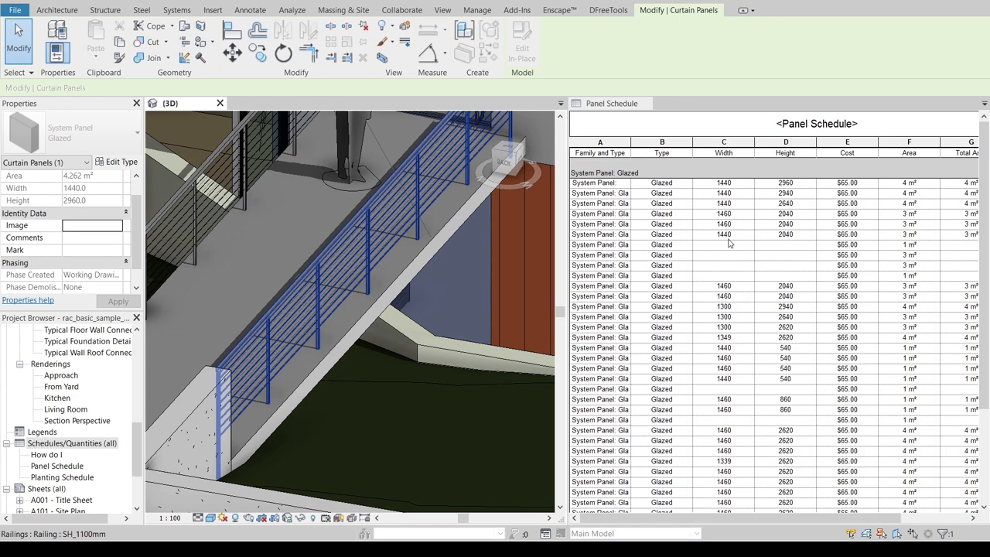
mouse_move(761, 260)
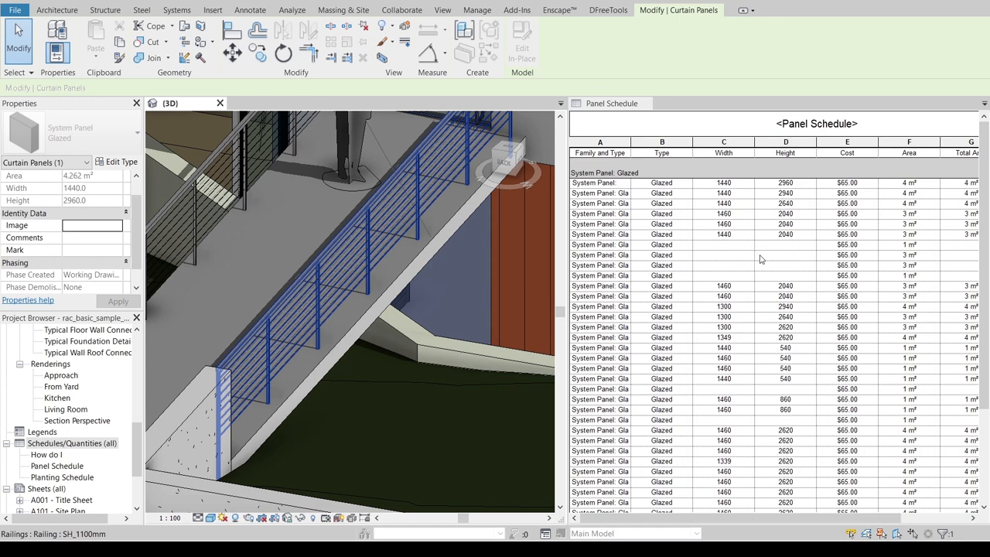
mouse_move(710, 276)
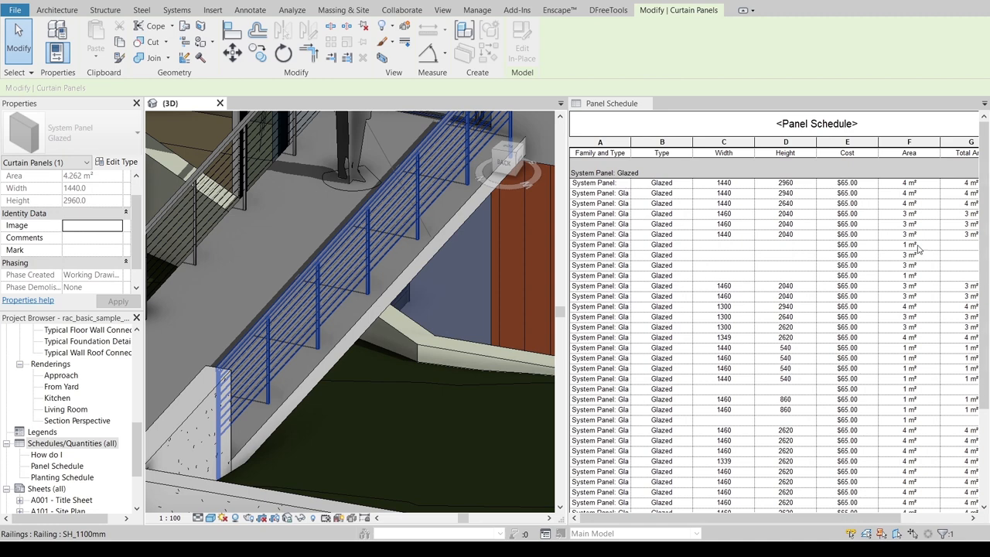
mouse_move(733, 252)
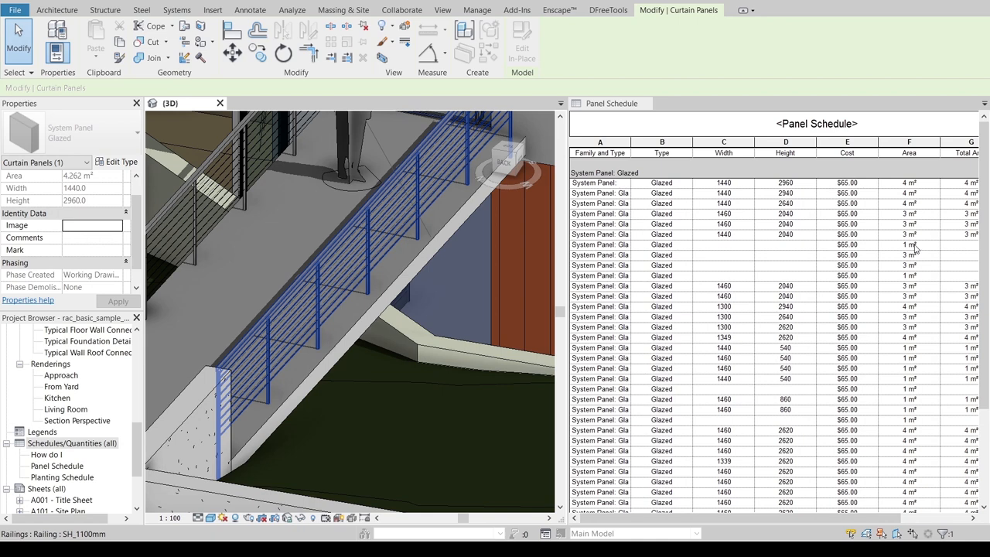
mouse_move(866, 256)
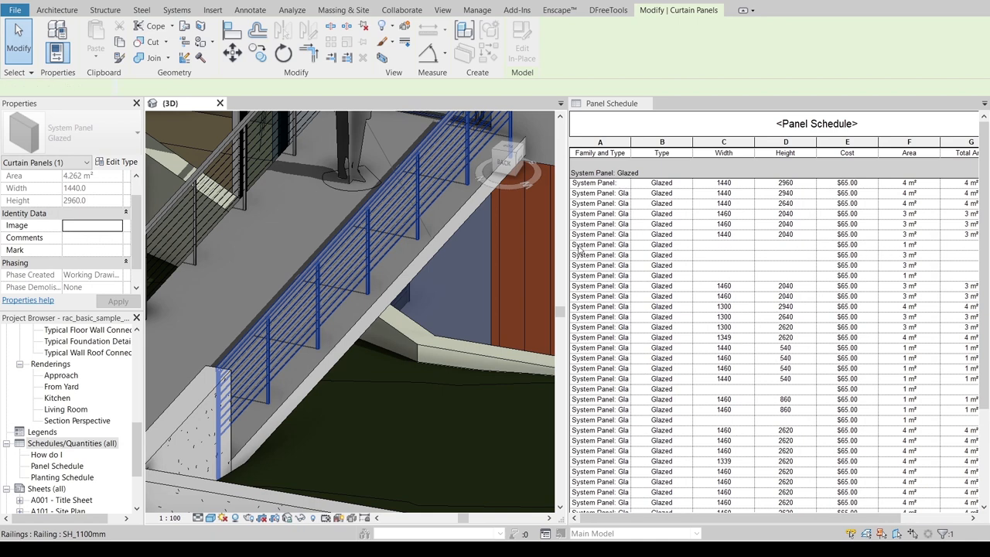
left_click(601, 244)
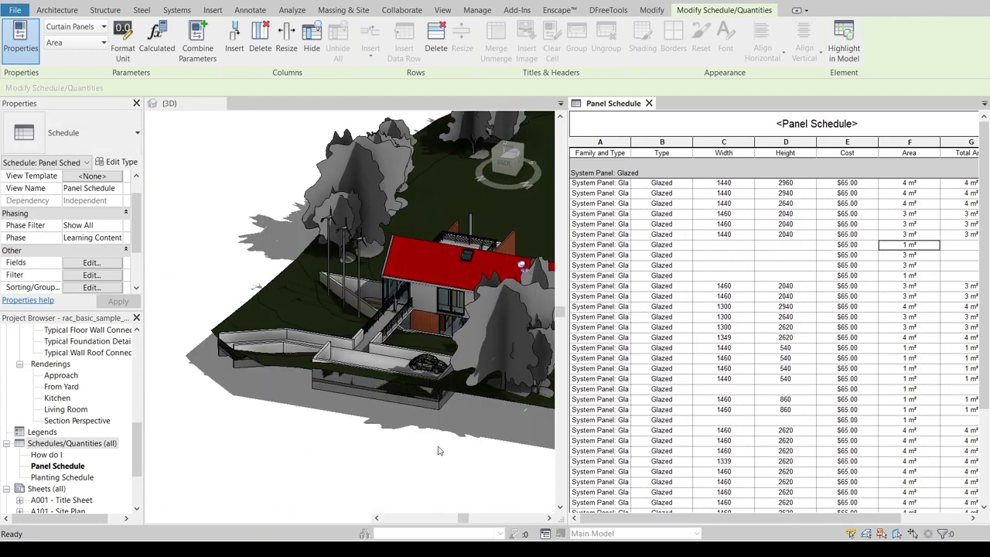
Step: Highlight a ~3.166 m² glazed panel in the 3D view's gable curtain wall
left_click(391, 224)
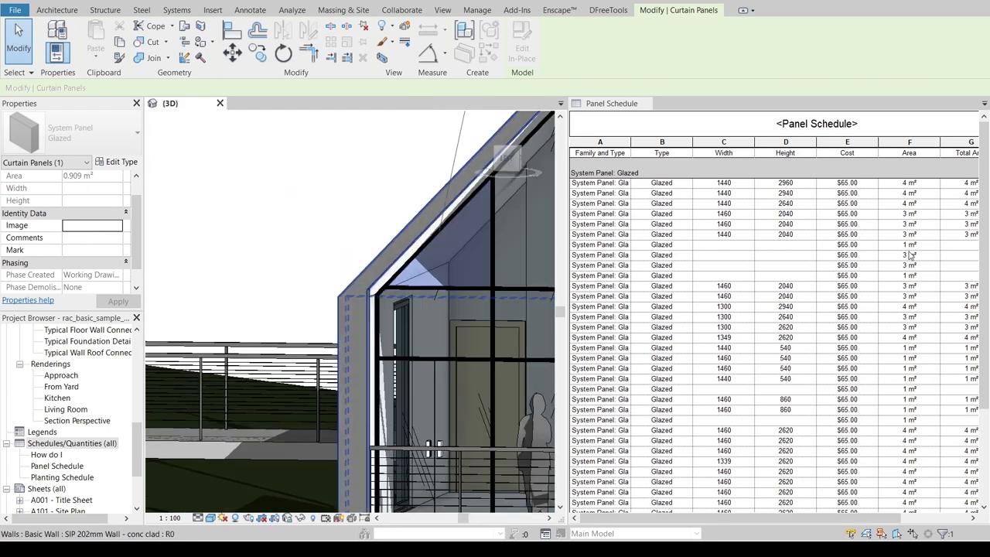
left_click(909, 255)
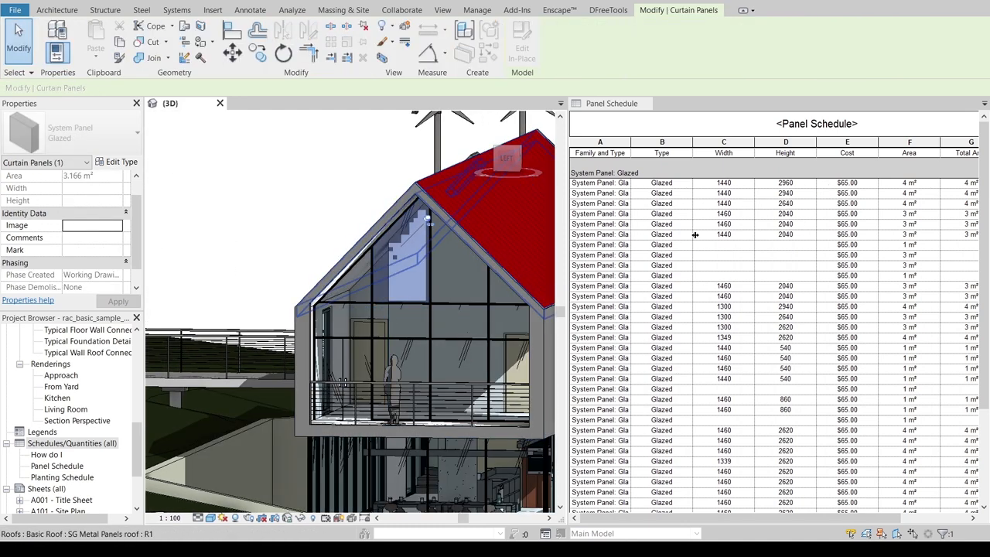
left_click(453, 333)
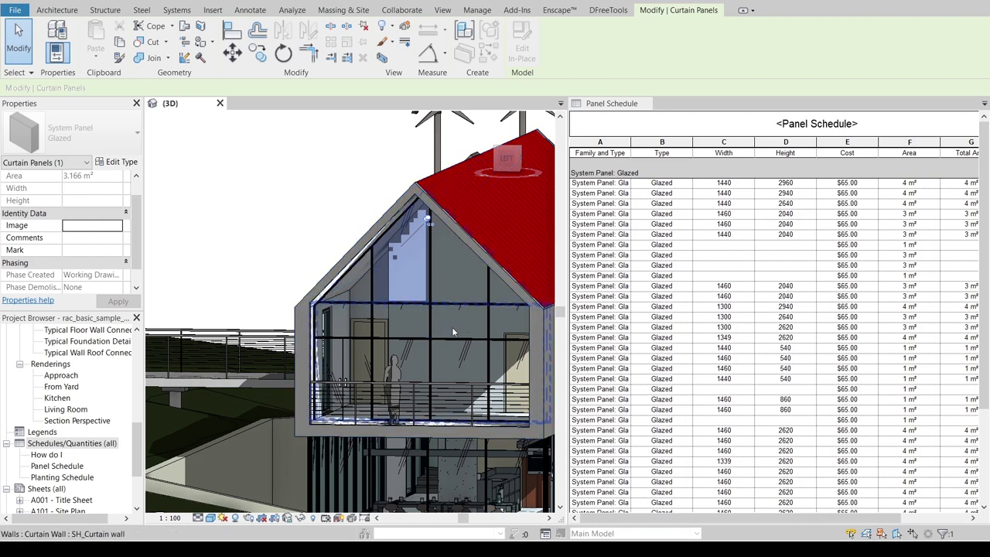